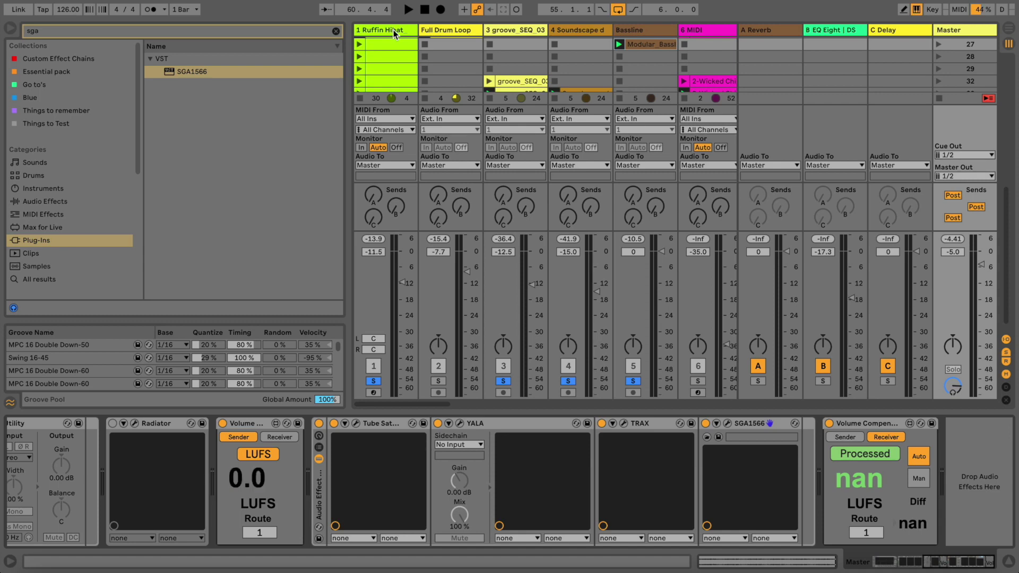
mouse_move(465, 118)
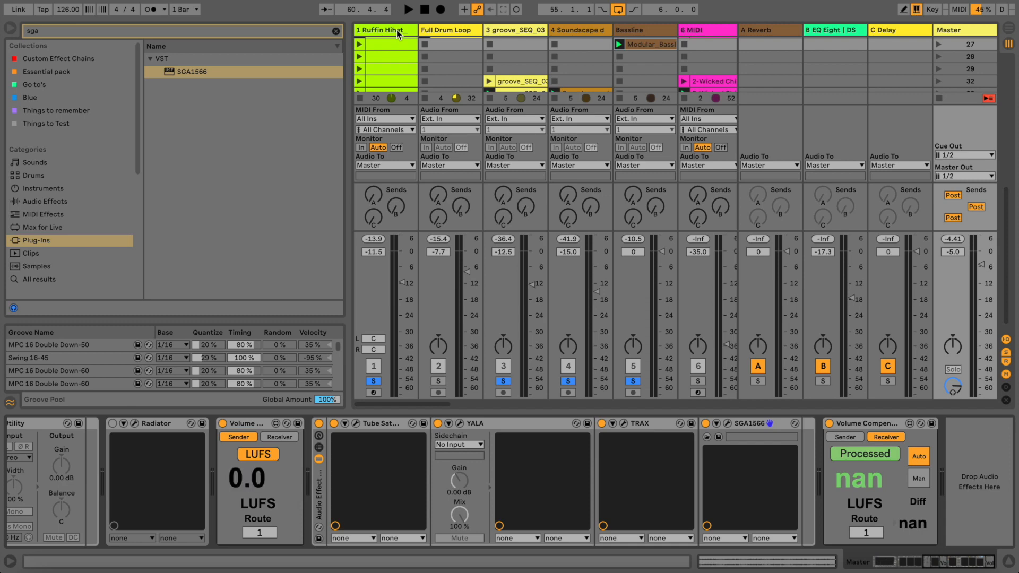
mouse_move(434, 45)
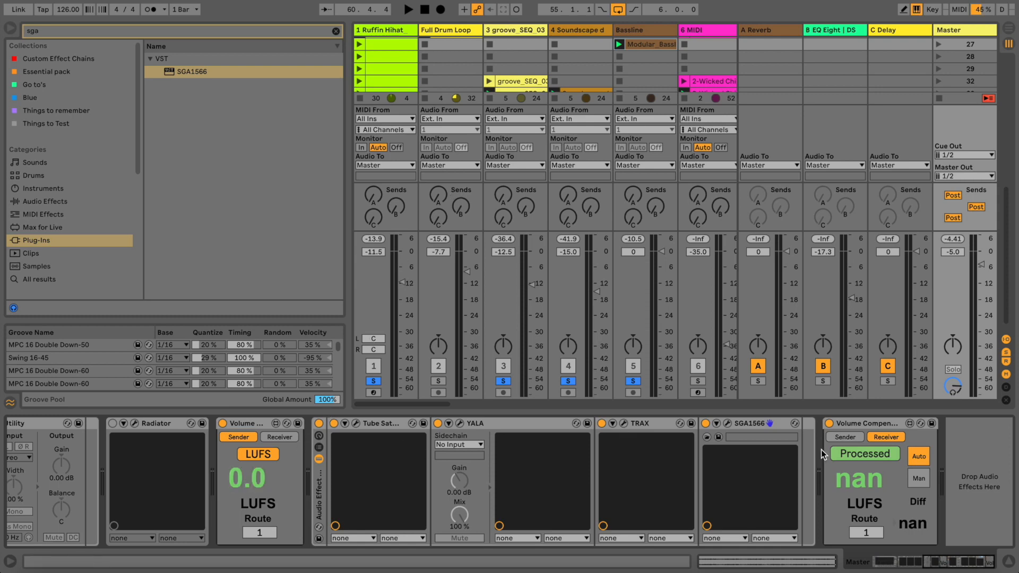
- Play the mix briefly, stop it, then restart playback
left_click(408, 9)
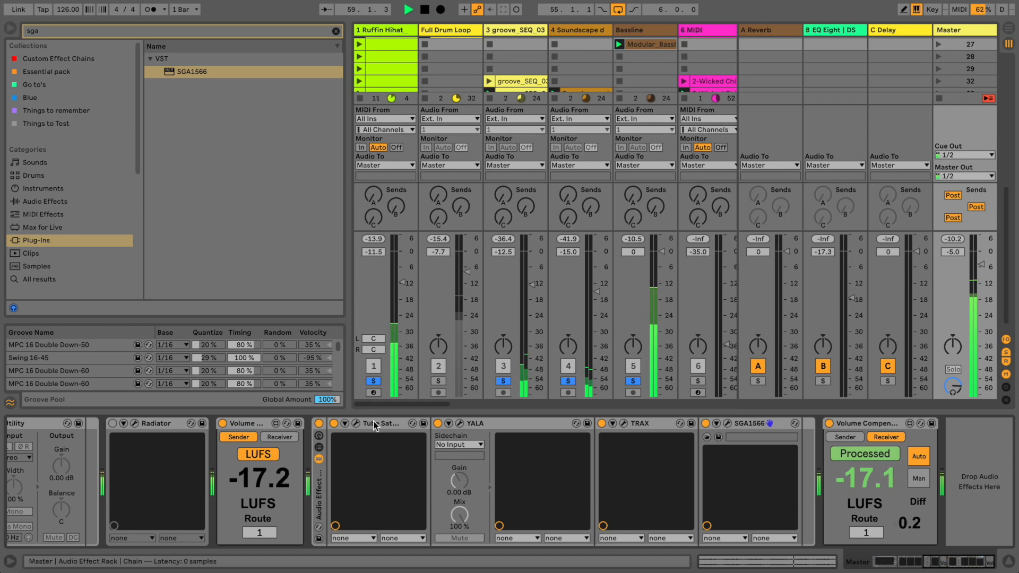
key("space")
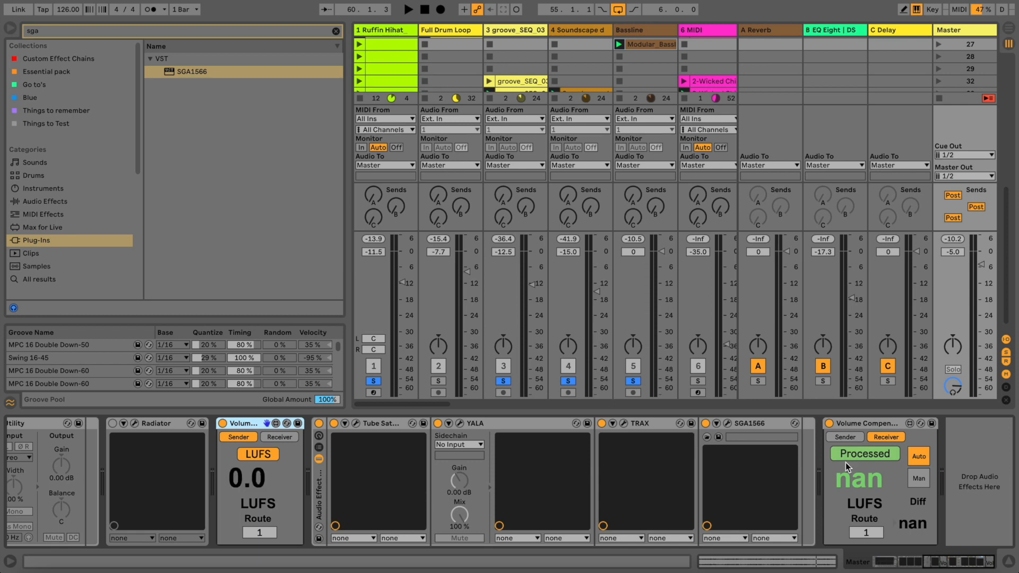
mouse_move(851, 461)
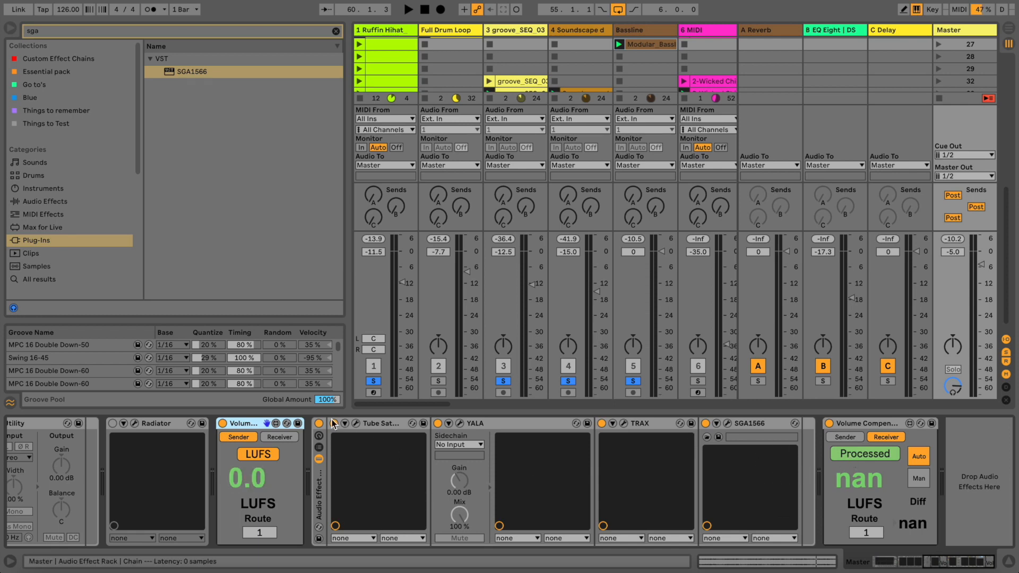
mouse_move(508, 314)
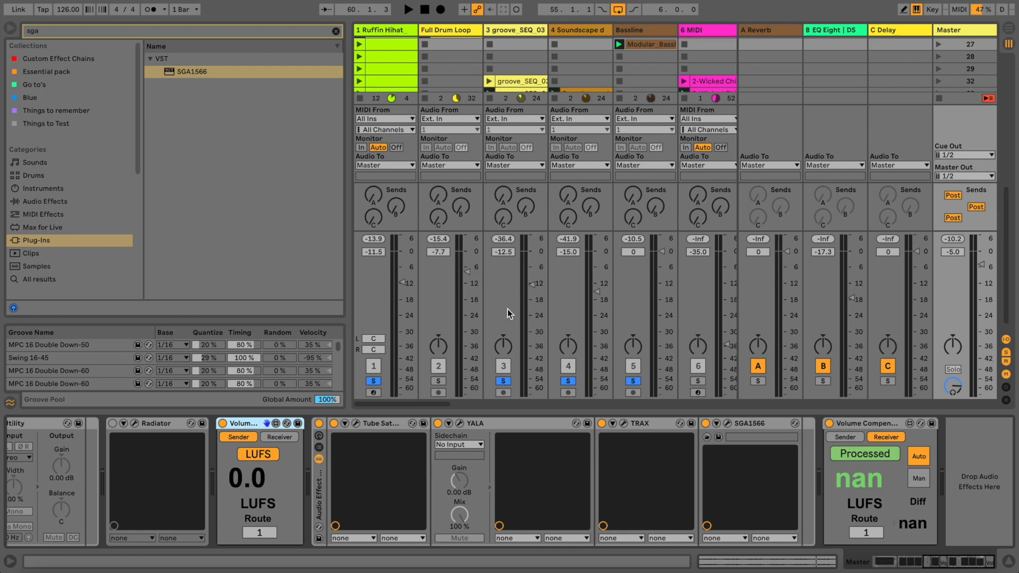
mouse_move(516, 220)
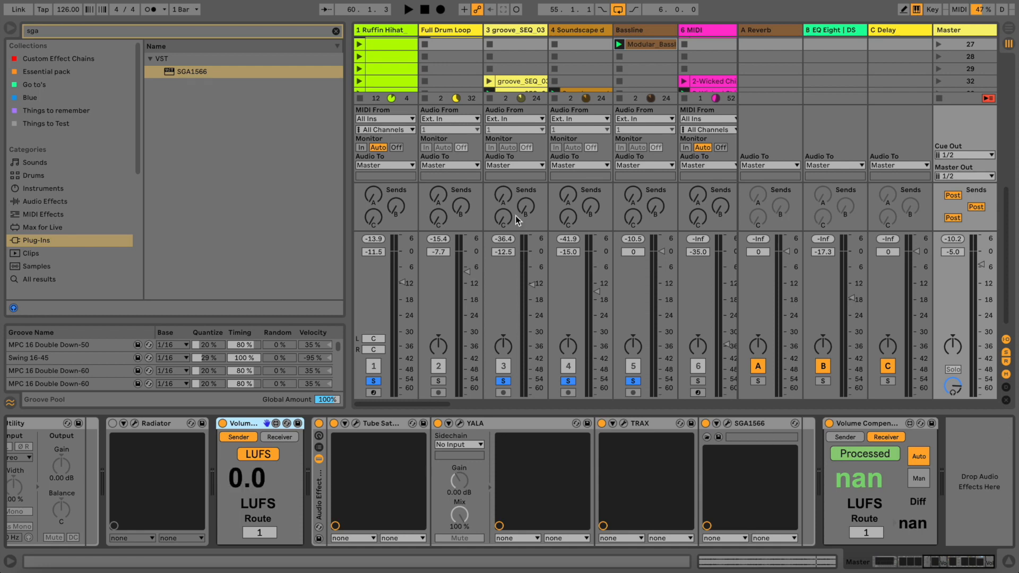
mouse_move(349, 194)
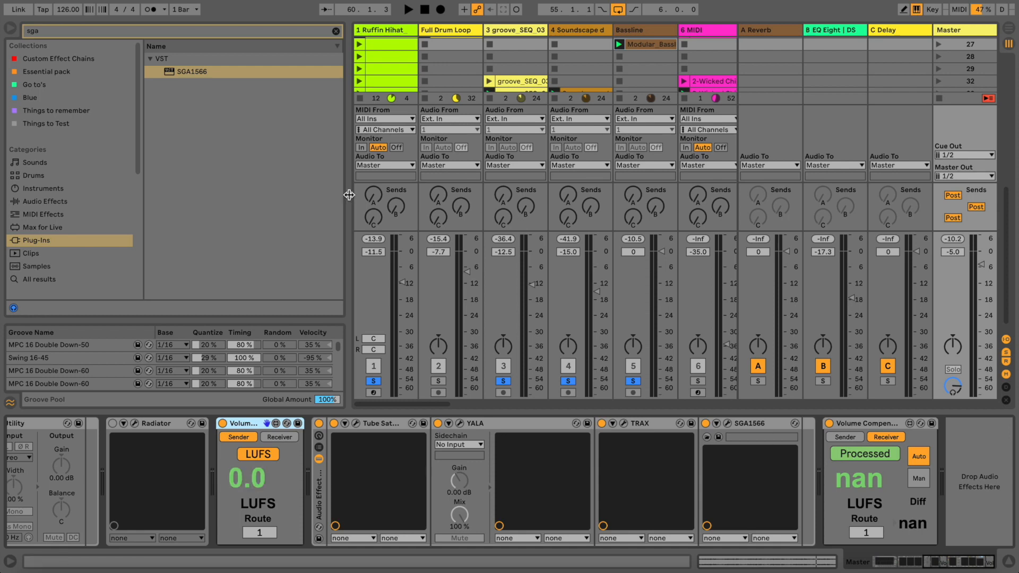
mouse_move(436, 439)
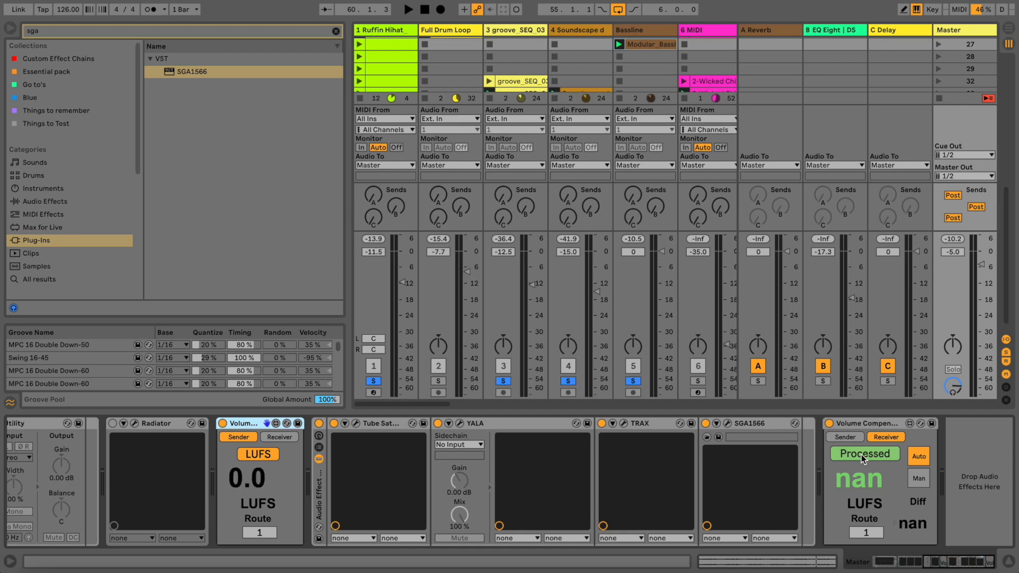
mouse_move(866, 423)
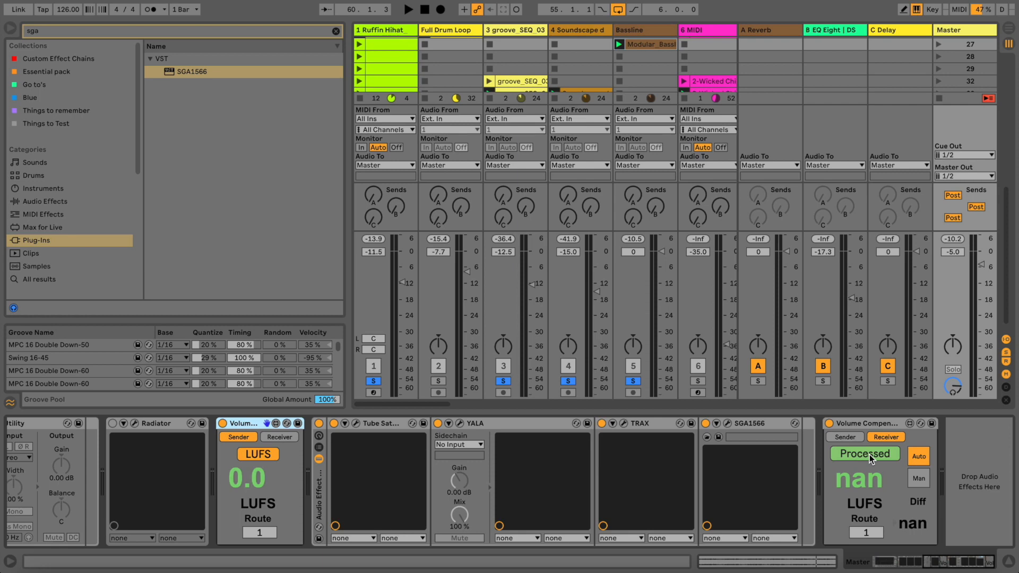
key("space")
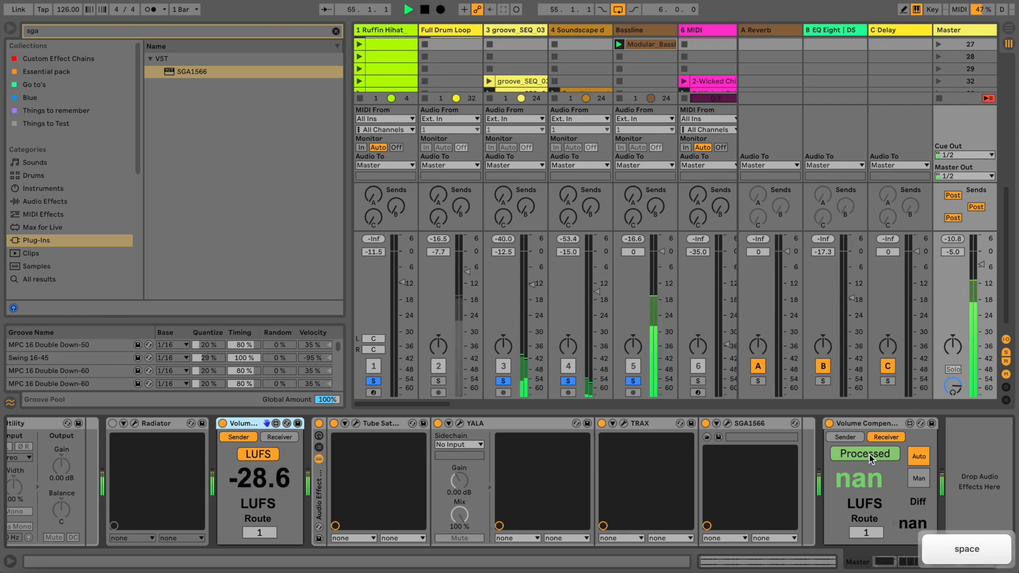
key("space")
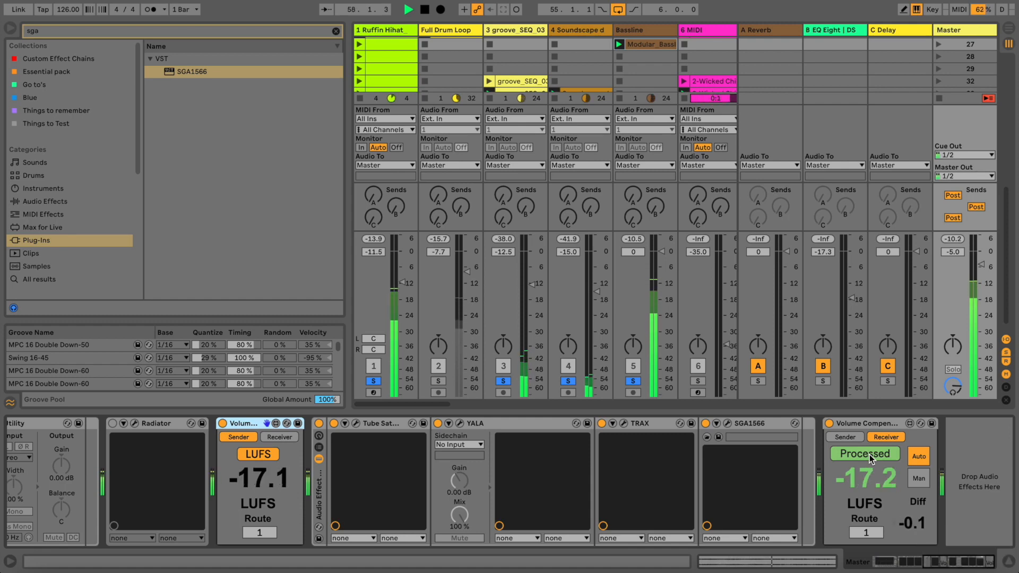
- Switch the Volume Compensator between bypassed and processed repeatedly, comparing the chain with the dry mix
left_click(864, 454)
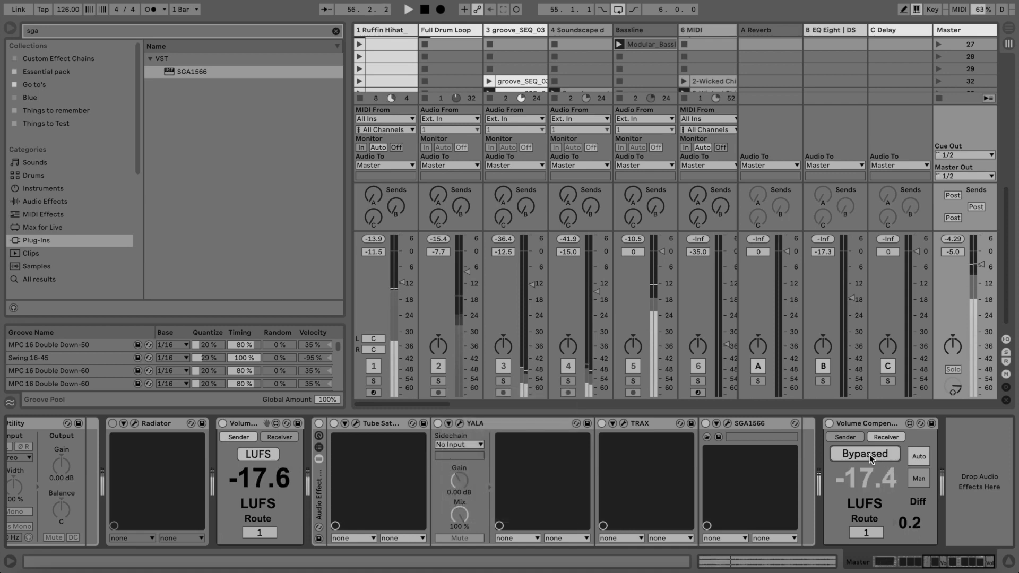
left_click(864, 453)
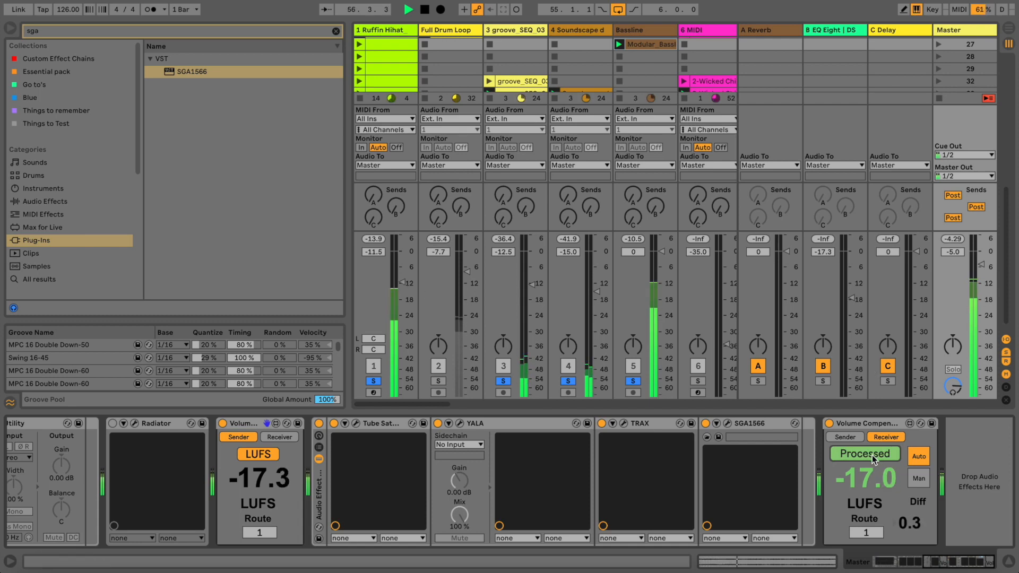
left_click(865, 454)
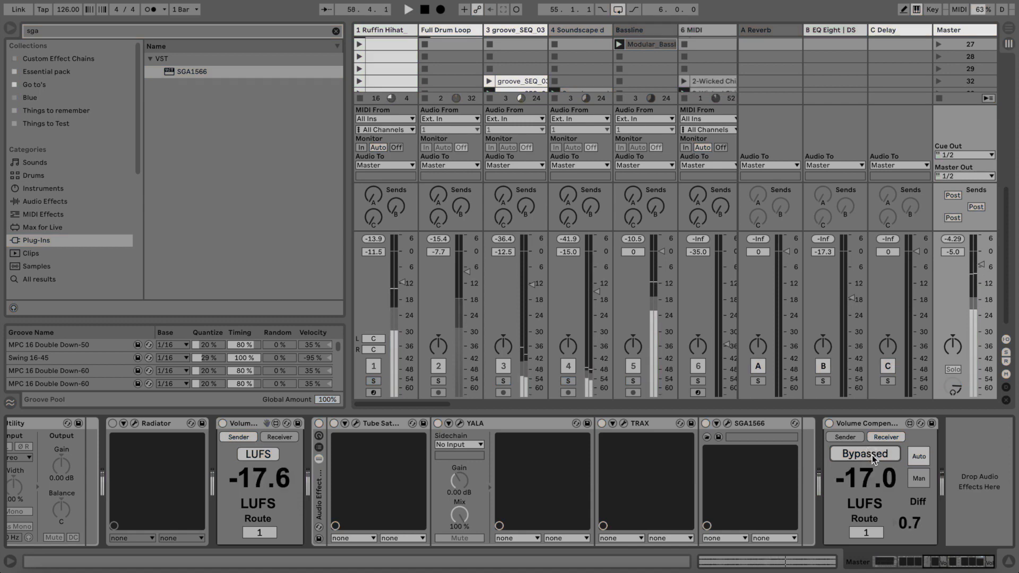
left_click(864, 453)
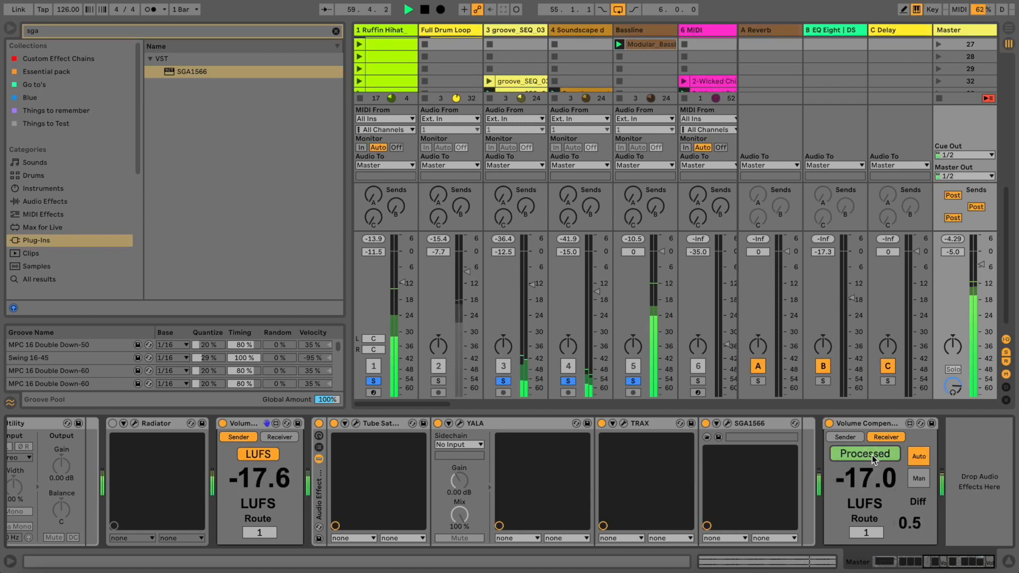
left_click(423, 9)
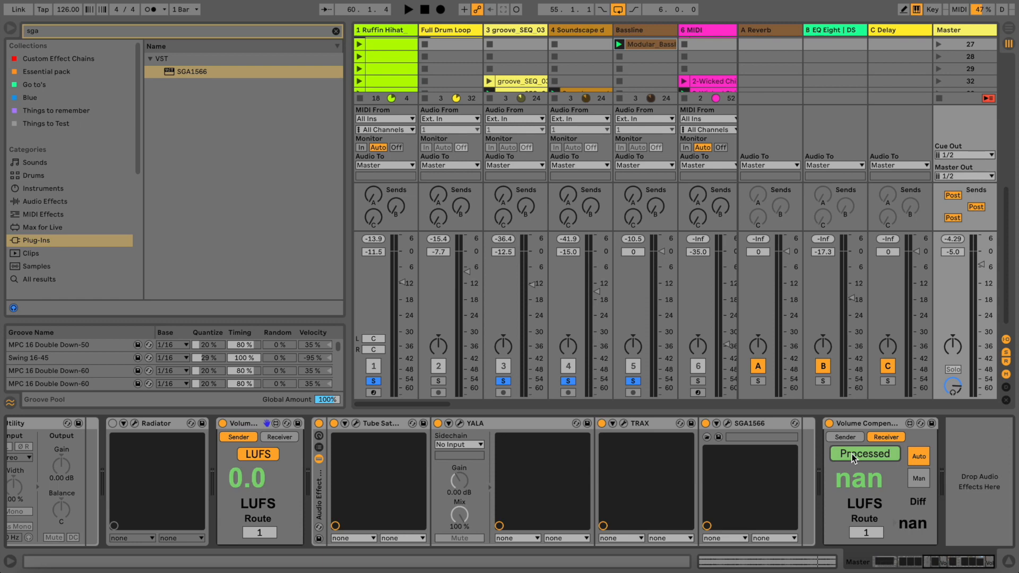
mouse_move(396, 408)
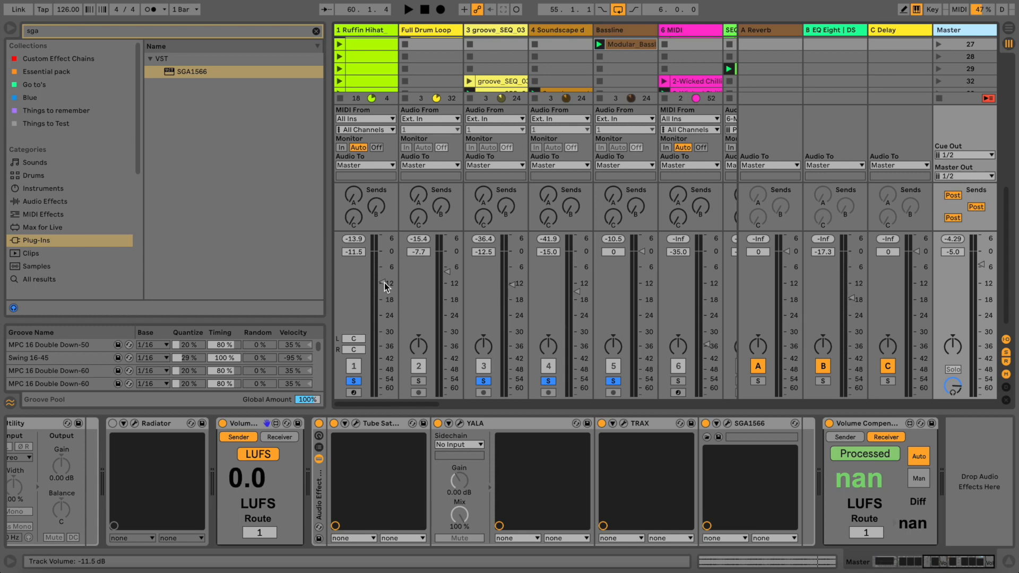
mouse_move(380, 280)
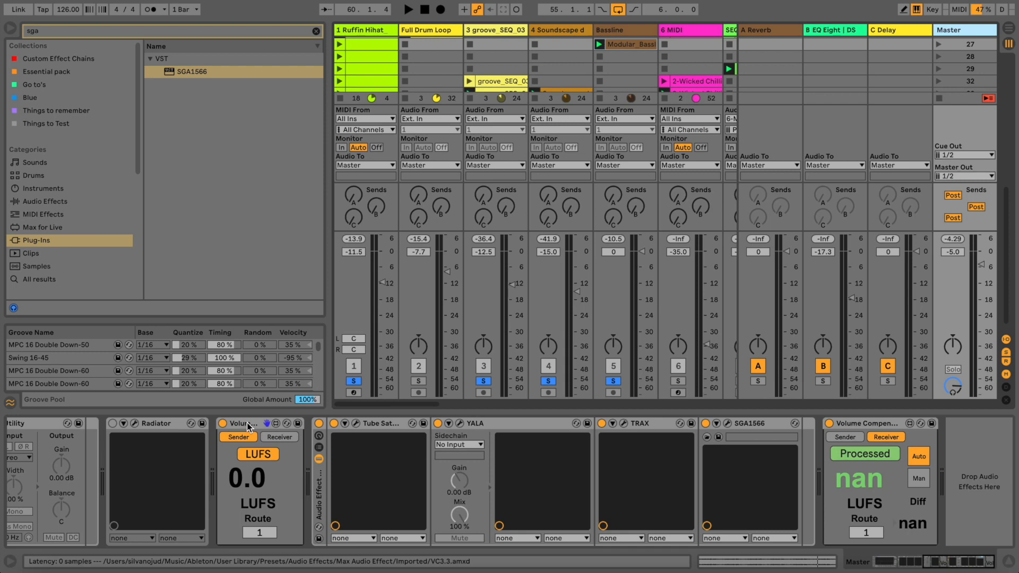
mouse_move(254, 429)
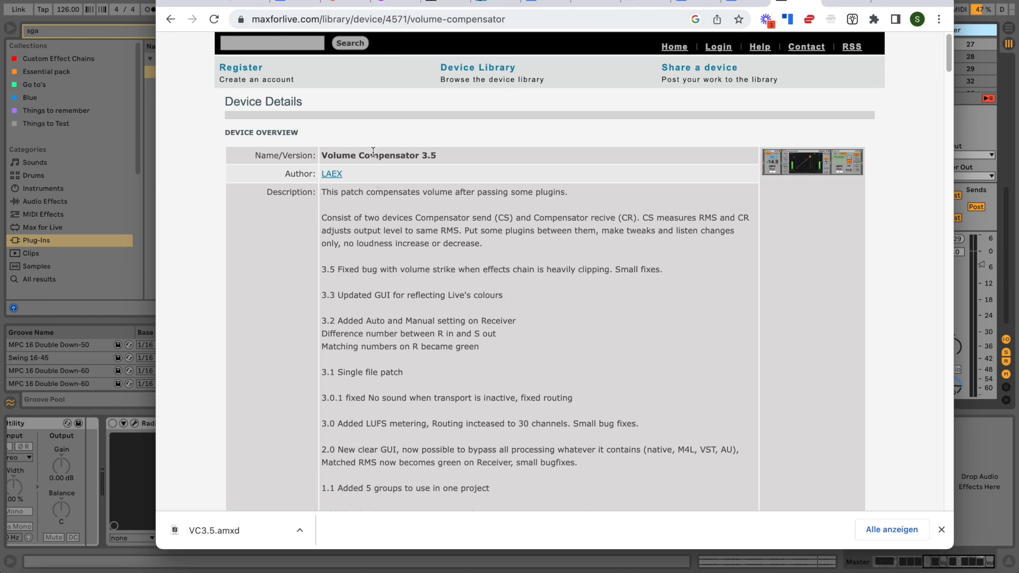
- Scroll the Volume Compensator 3.5 page through its Device Details and Download URL
double_click(379, 154)
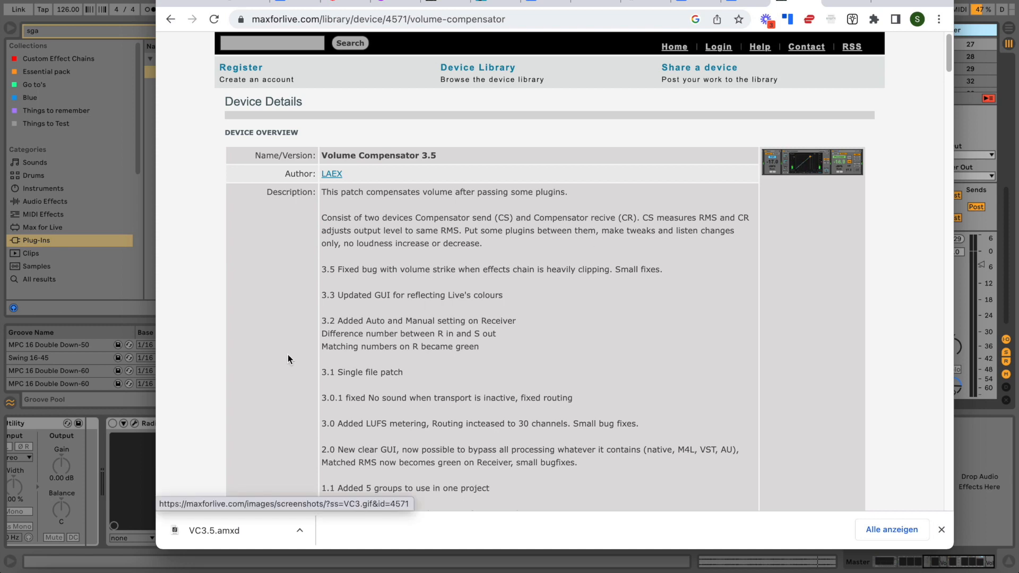
scroll("down", 3)
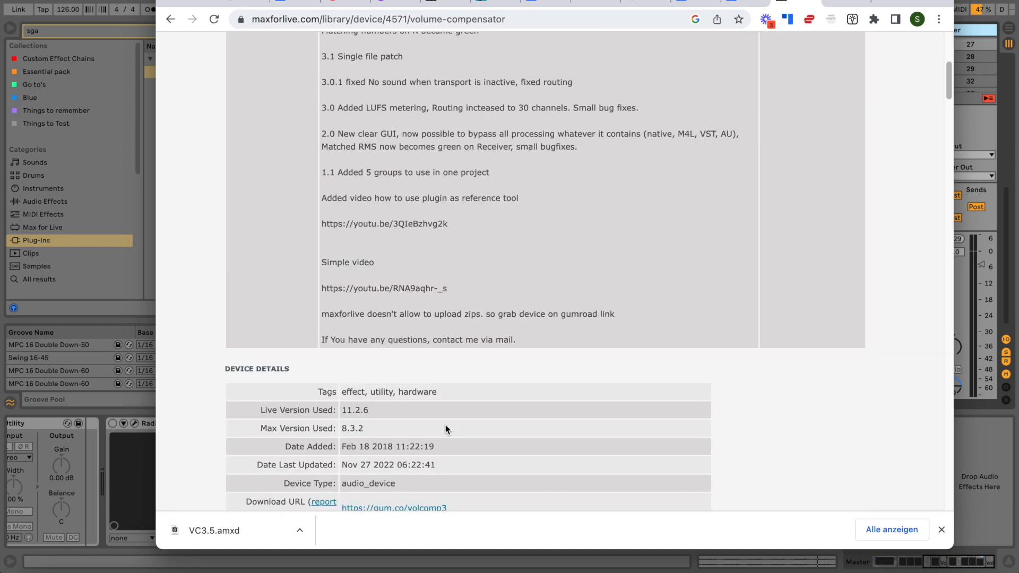
scroll("up", 3)
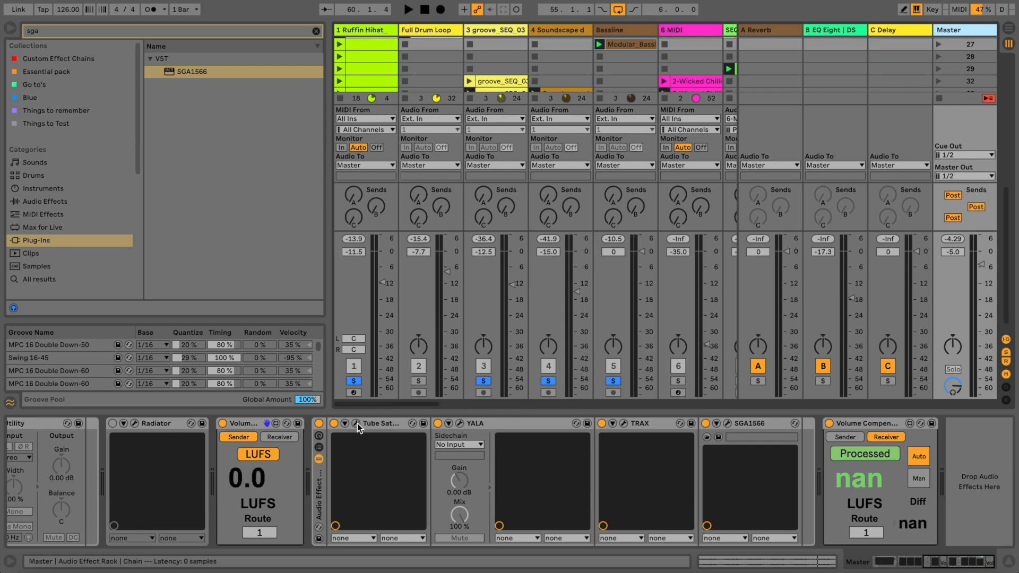
- Open Tube Saturator's window, move it aside, and switch off TRAX and SGA1566
double_click(354, 423)
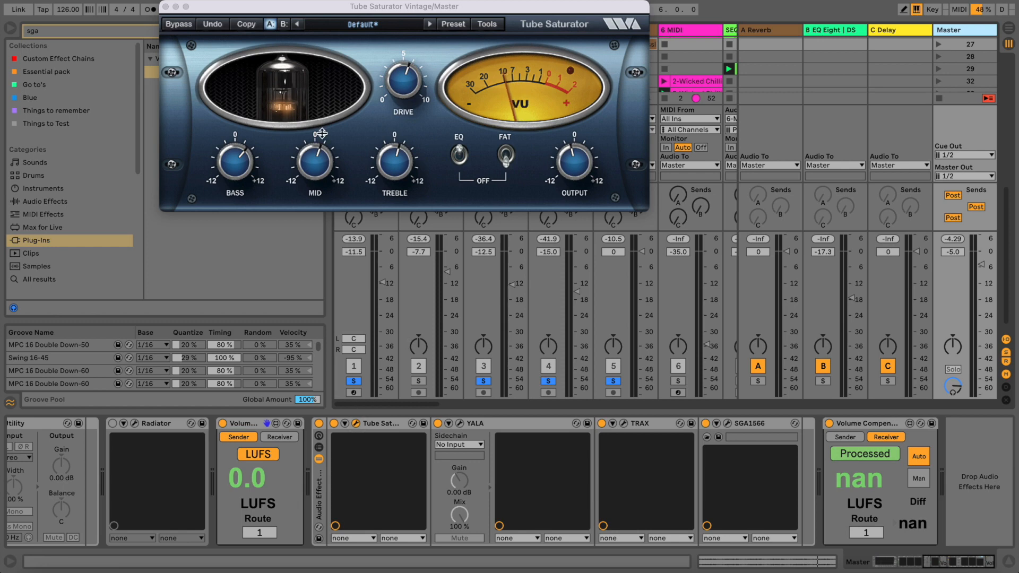
left_click_drag(405, 6, 434, 64)
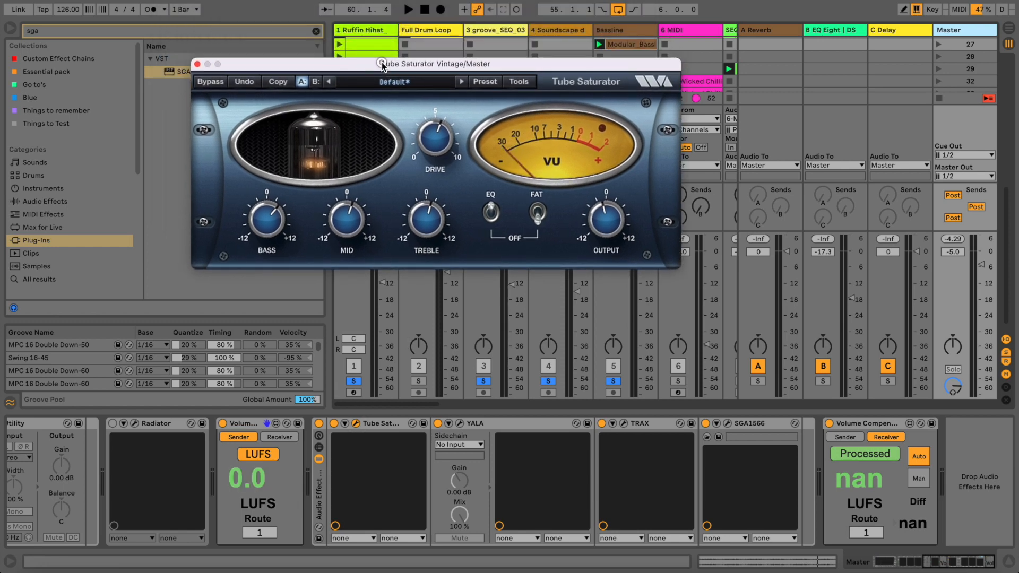
mouse_move(429, 63)
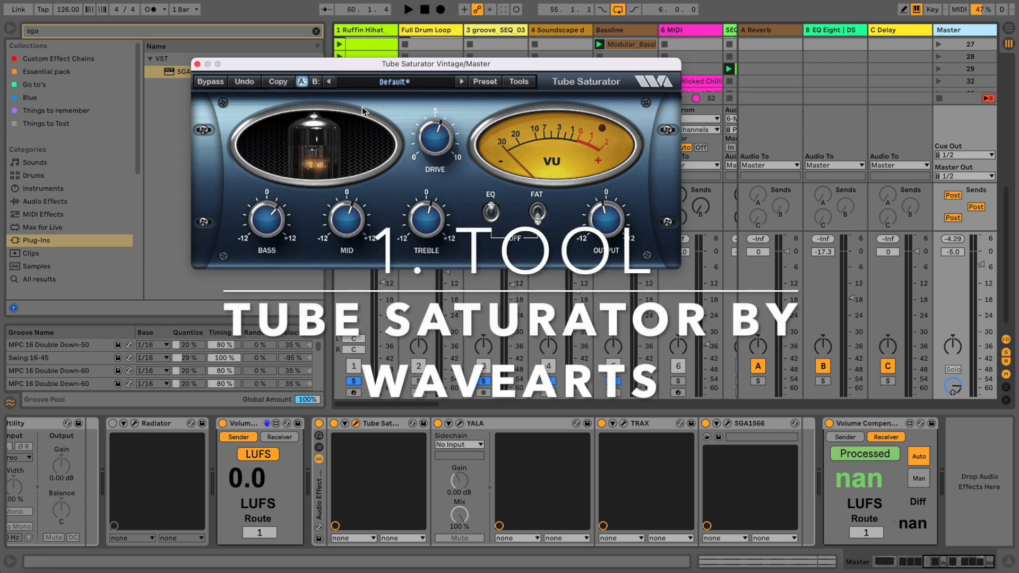
mouse_move(317, 166)
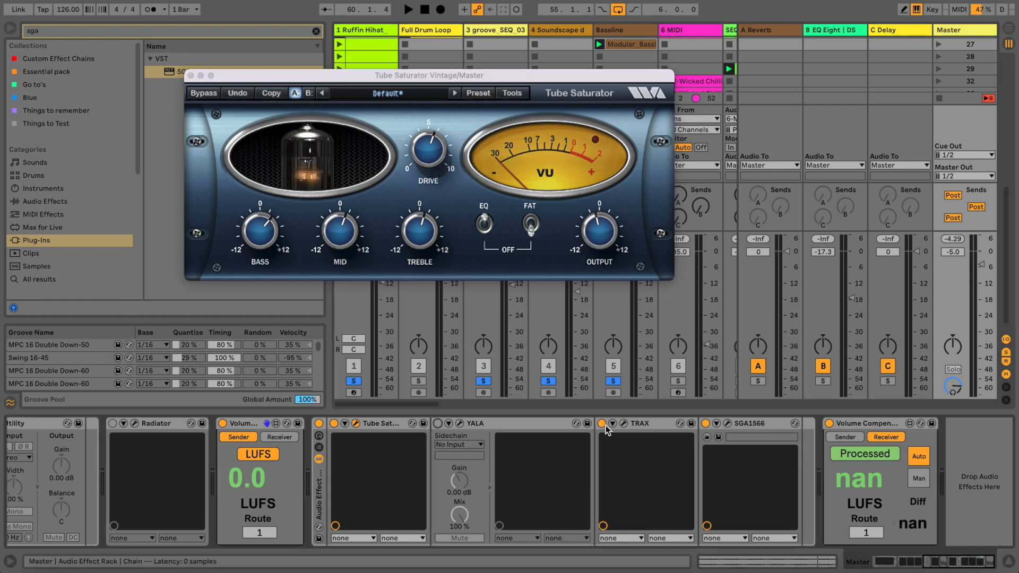
left_click(707, 423)
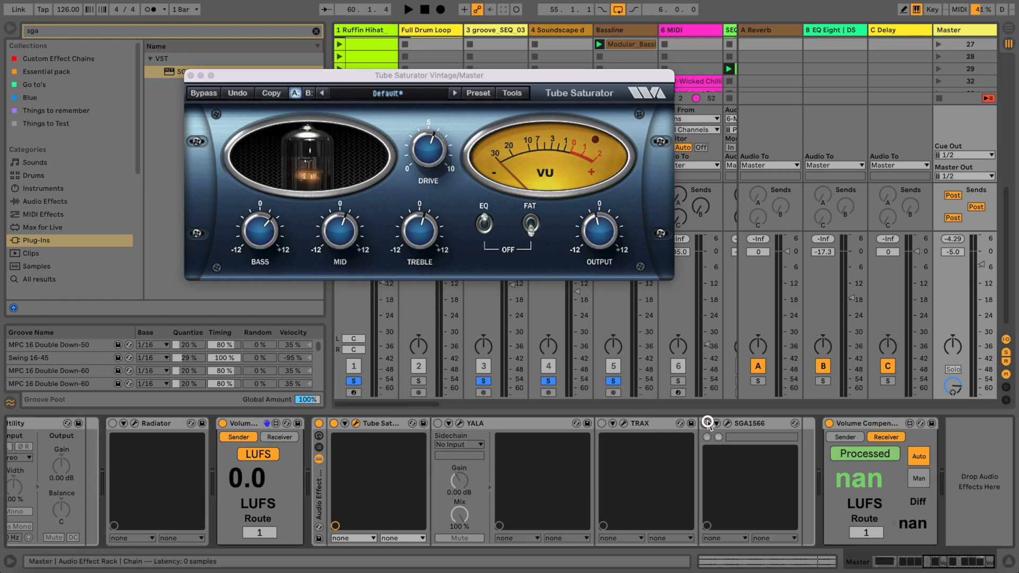
left_click(408, 9)
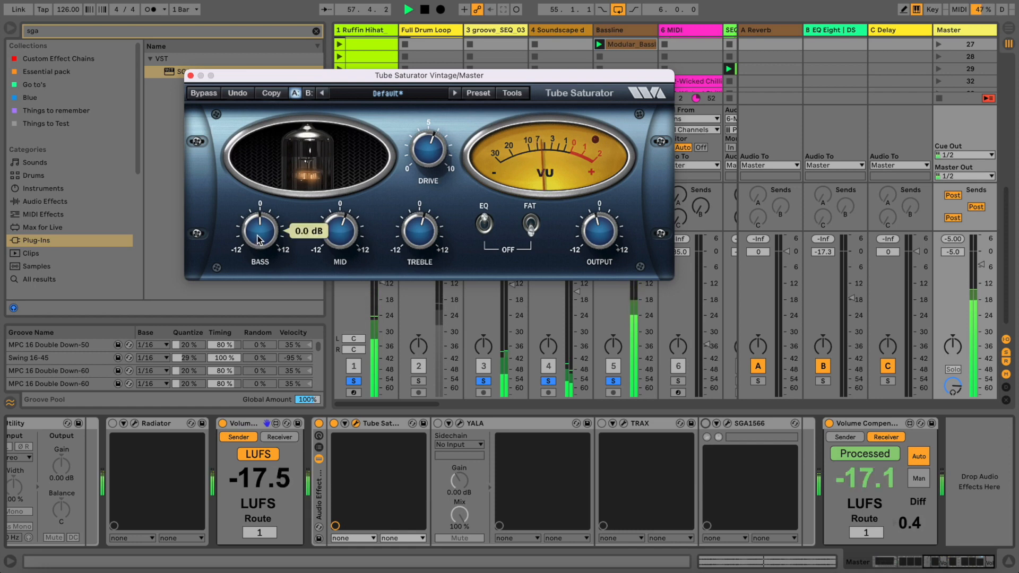
- Sweep Tube Saturator's Drive down to 0.3, up to 10.0, then back to midpoint
left_click_drag(425, 152, 426, 149)
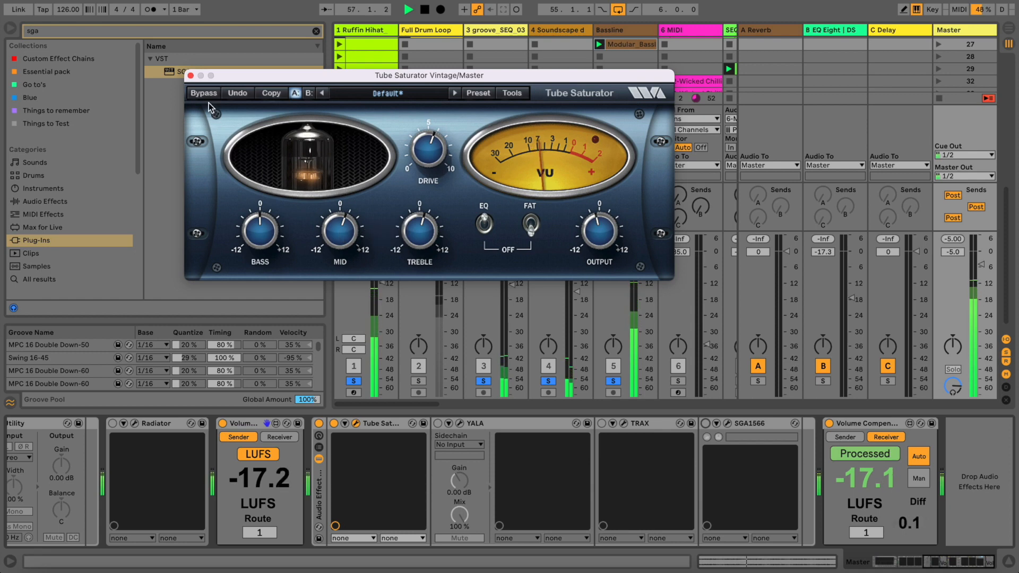
left_click(202, 93)
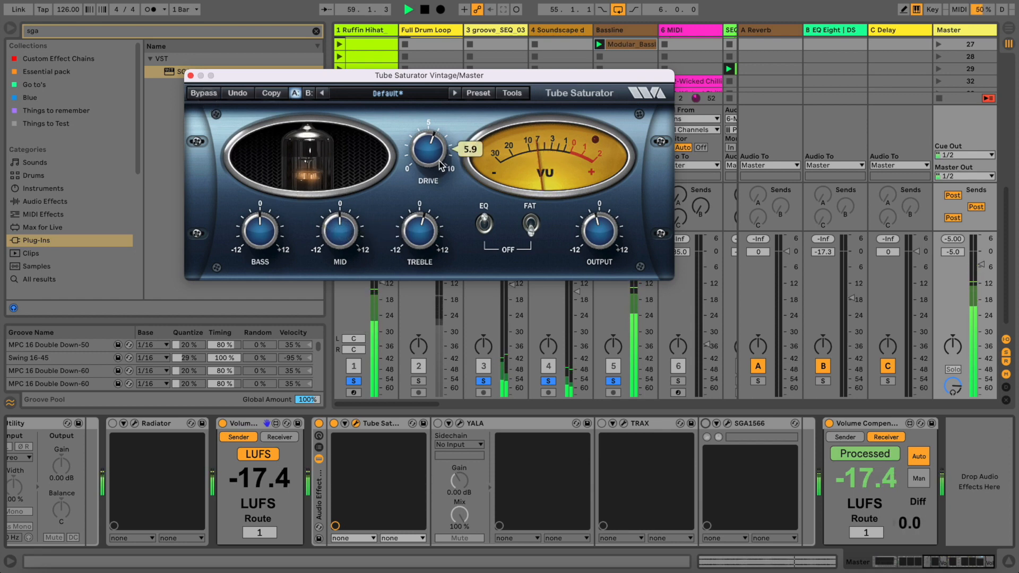
mouse_move(260, 234)
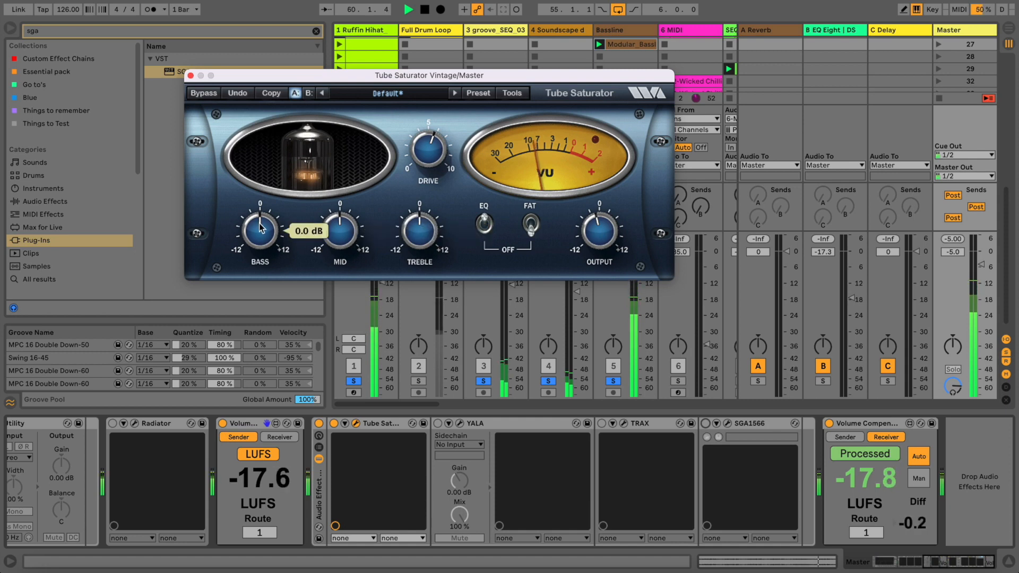
mouse_move(419, 237)
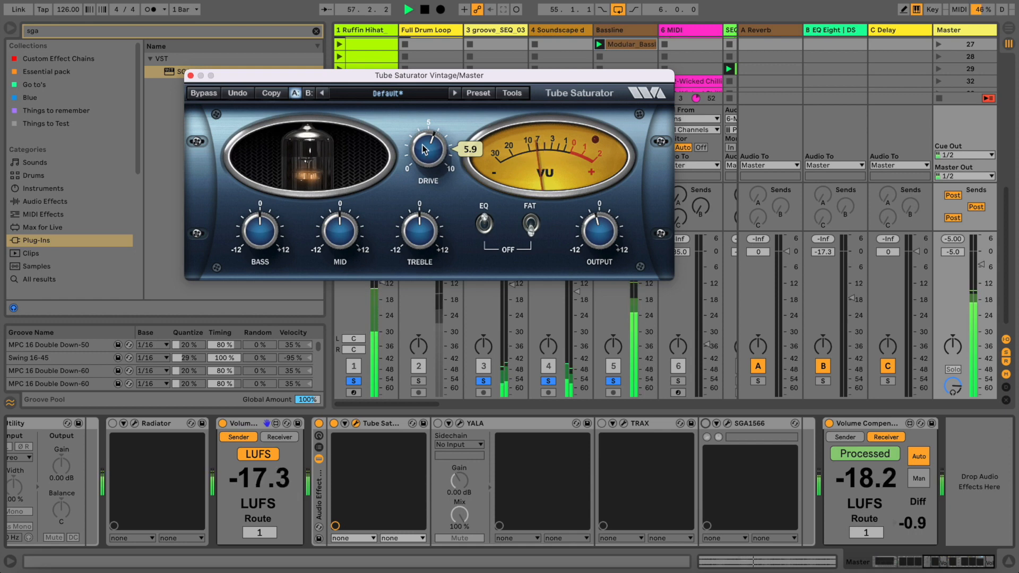
left_click(202, 93)
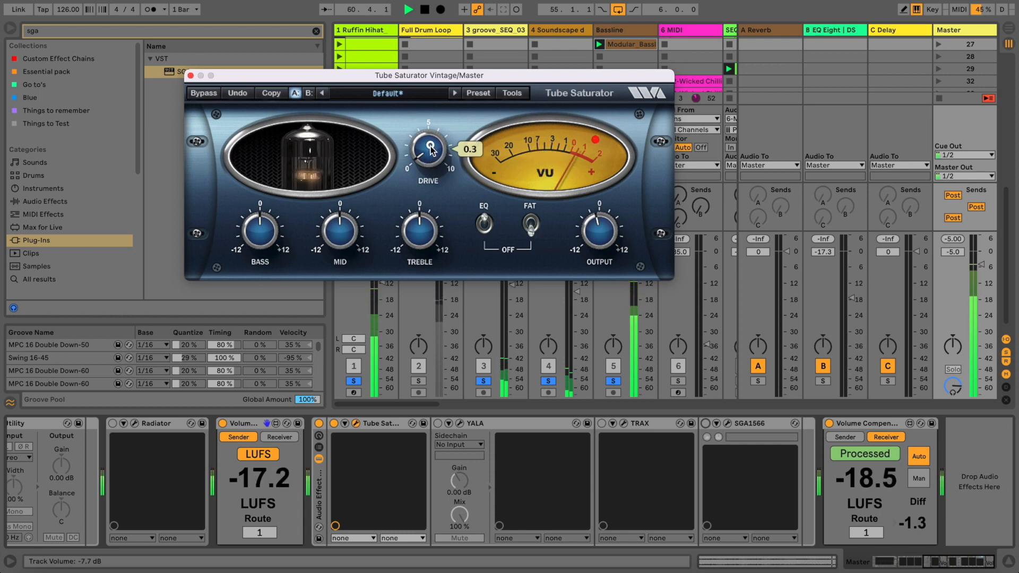
left_click_drag(426, 148, 426, 117)
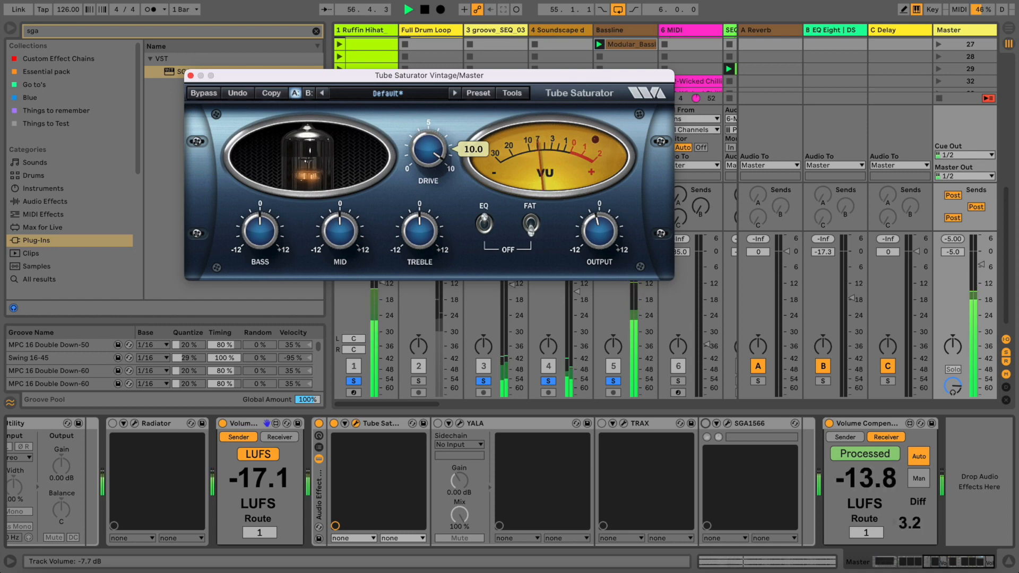
left_click_drag(425, 148, 426, 163)
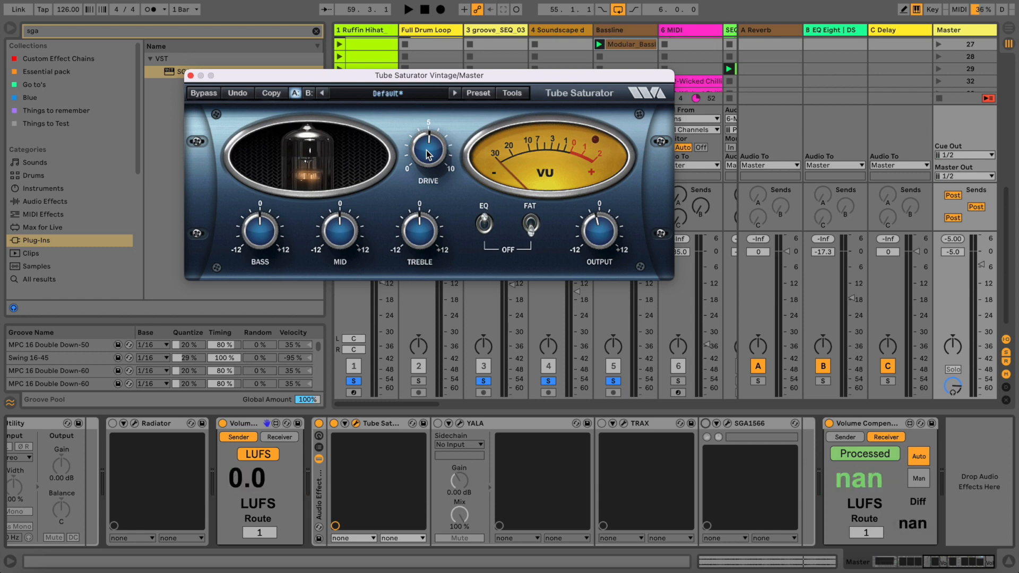
- Restart playback and move Tube Saturator's Drive down to 2.3, then up to about 5
left_click_drag(425, 151, 425, 149)
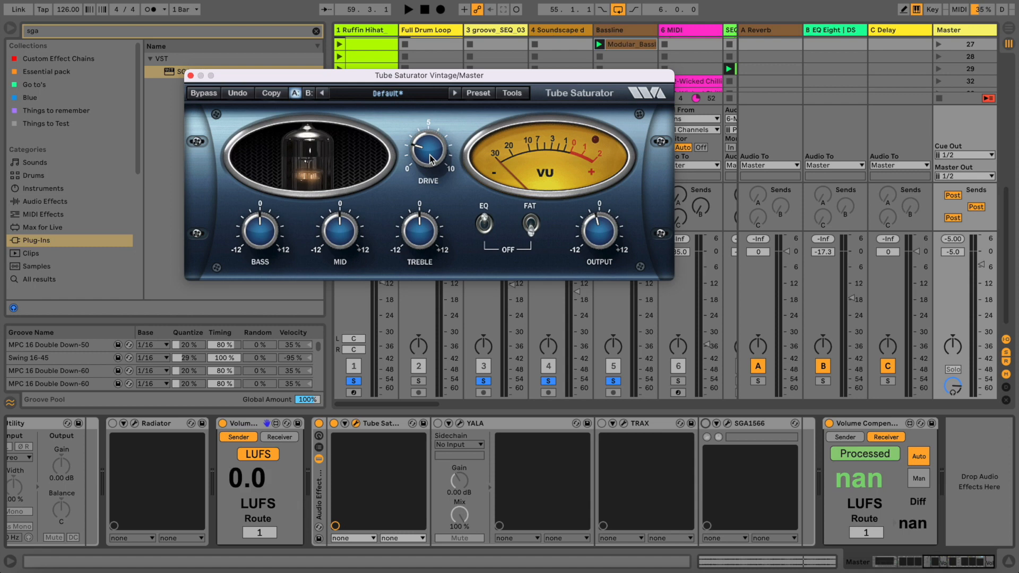
left_click_drag(427, 150, 426, 156)
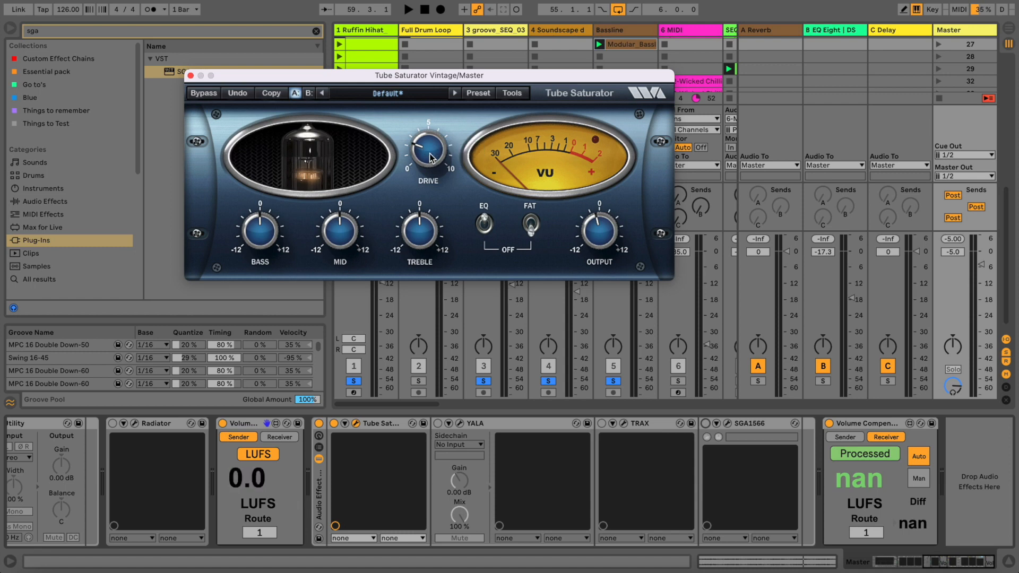
key("space")
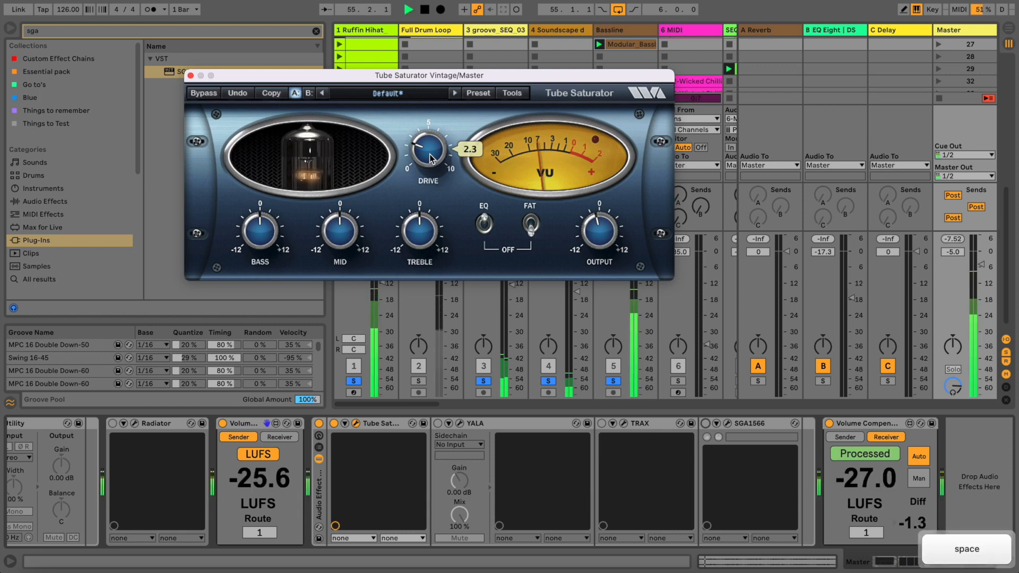
left_click_drag(426, 153, 425, 163)
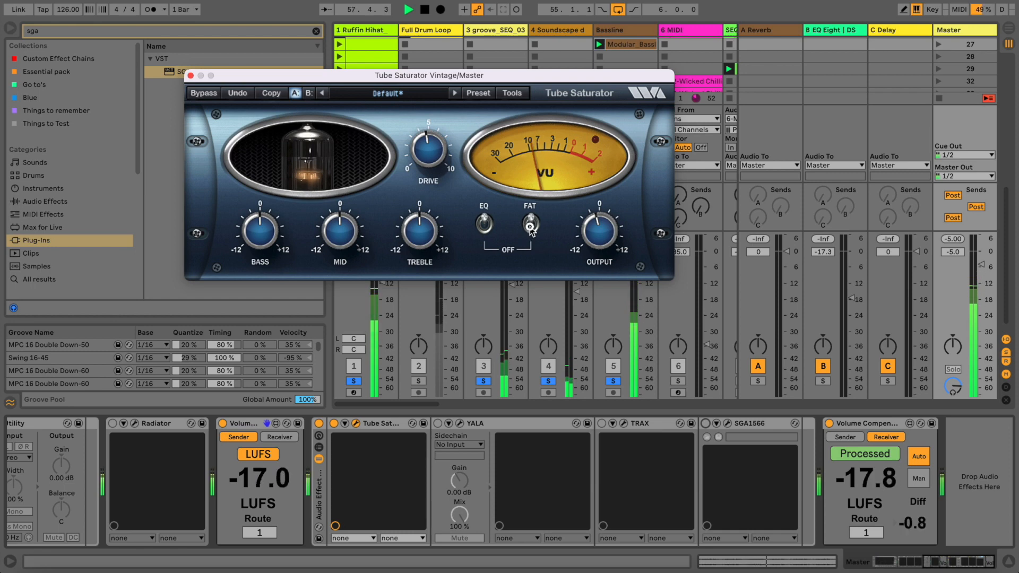
- Toggle Tube Saturator's FAT switch to its other mode and stop playback
left_click_drag(426, 153, 426, 147)
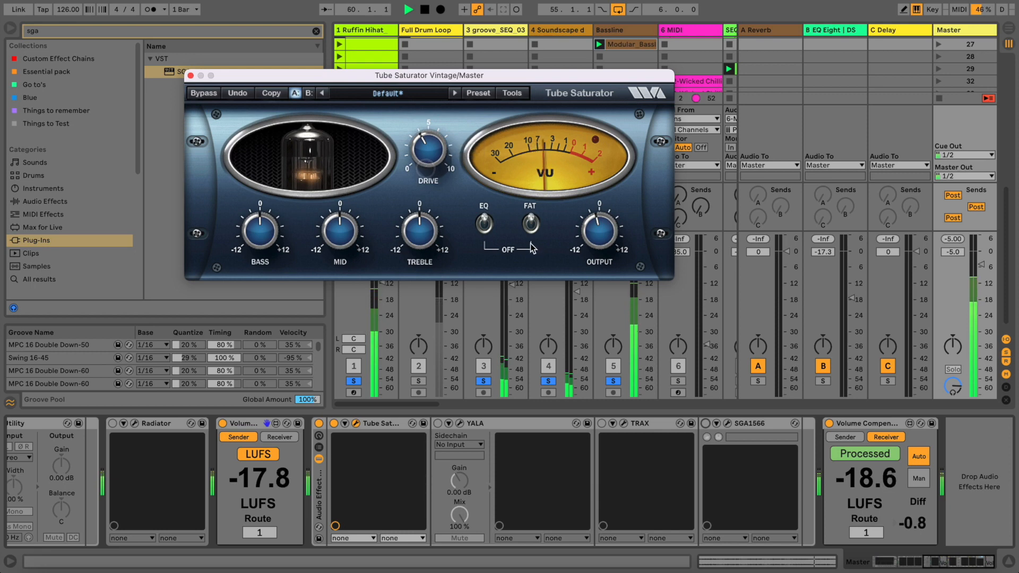
left_click(529, 224)
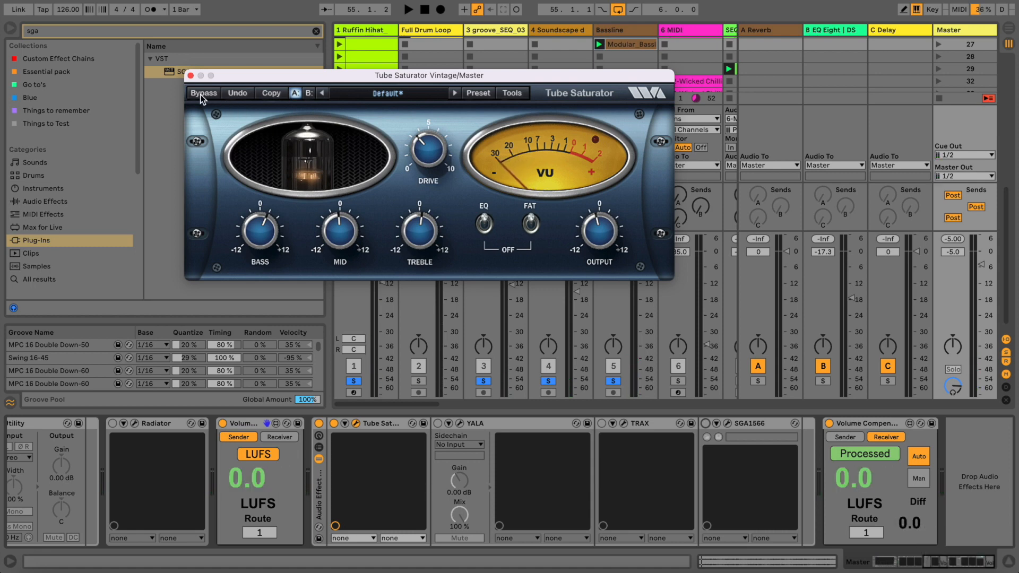
- A/B Tube Saturator with Bypass, stop playback, close its window, and activate YALA
left_click(408, 9)
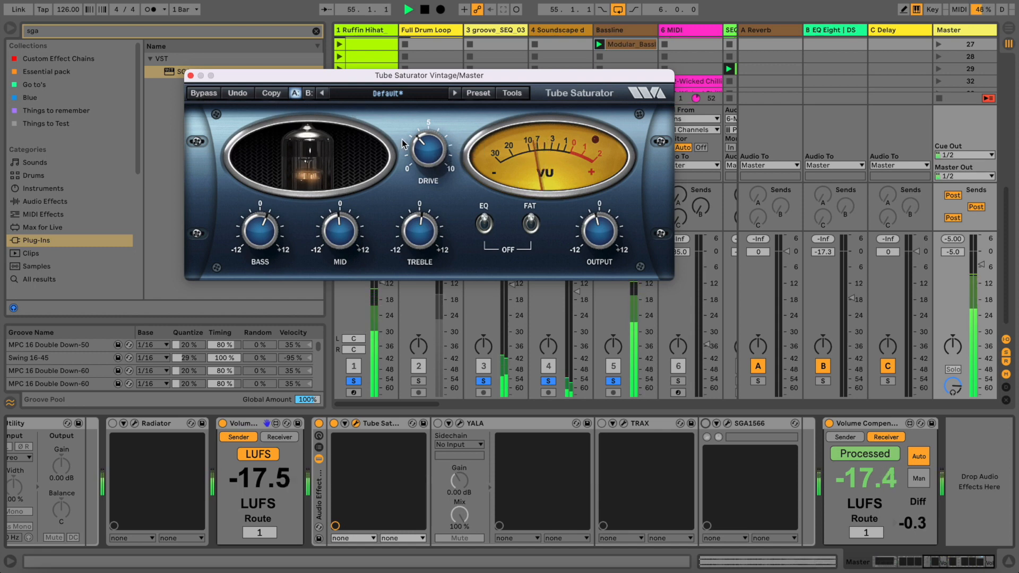
left_click(203, 93)
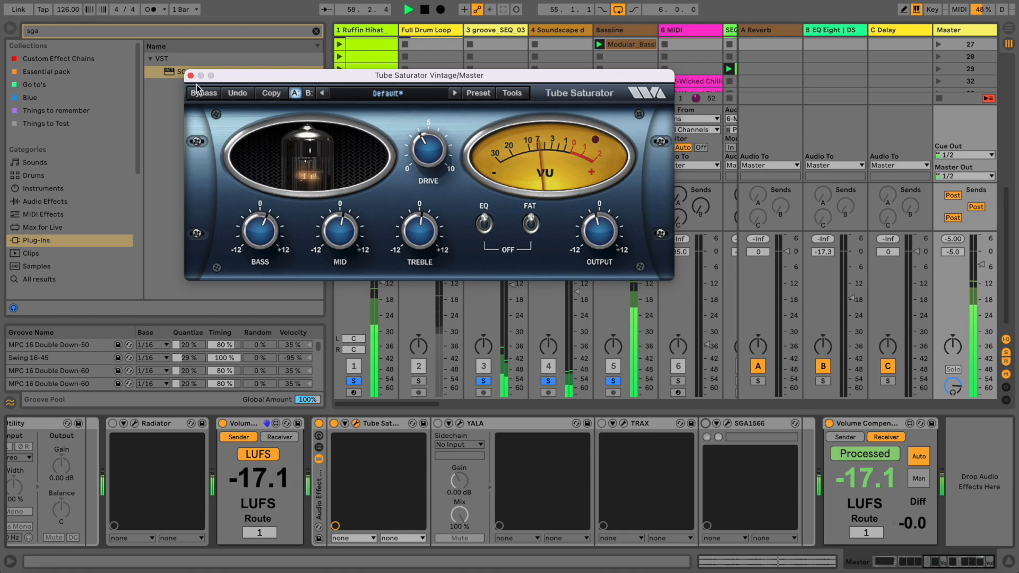
key("space")
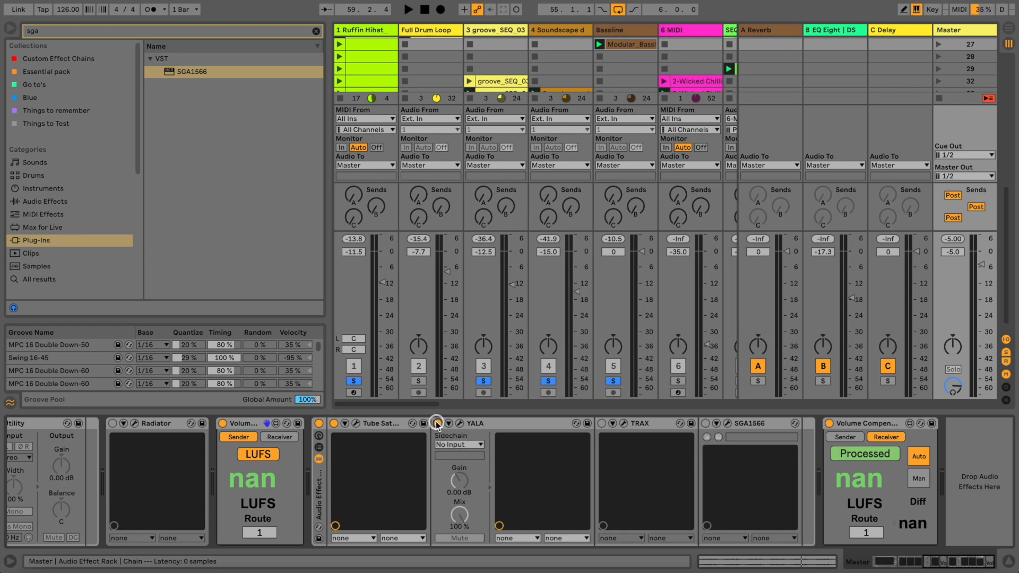
left_click(436, 423)
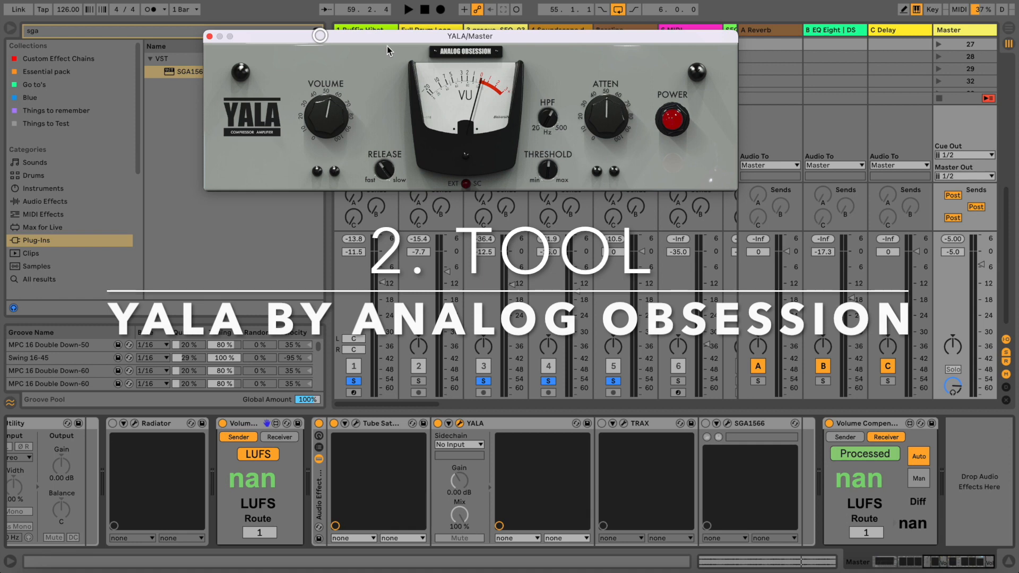
mouse_move(469, 42)
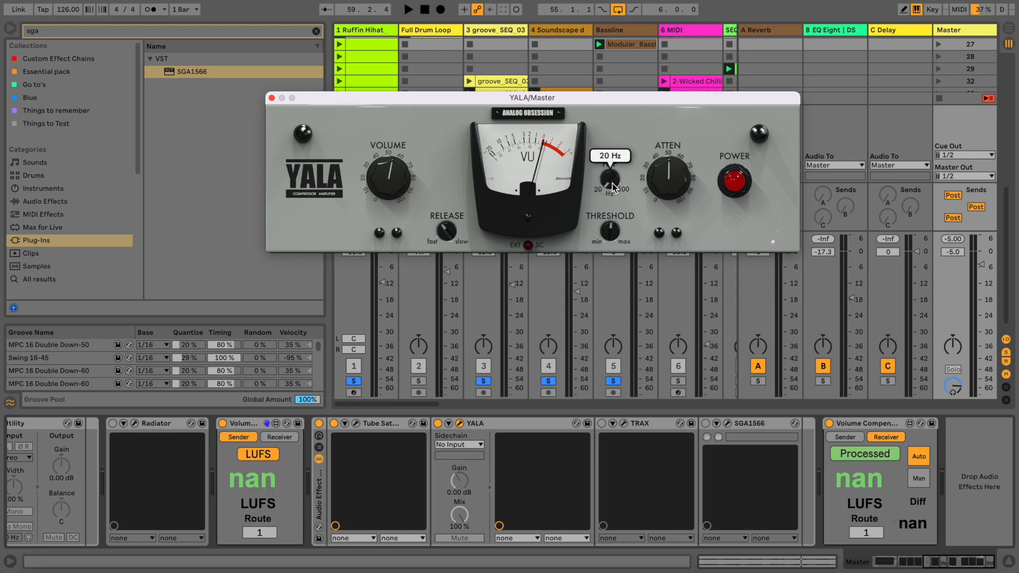
- Play the mix while sweeping YALA's HPF to 172 Hz, then settling at 79 Hz
key("space")
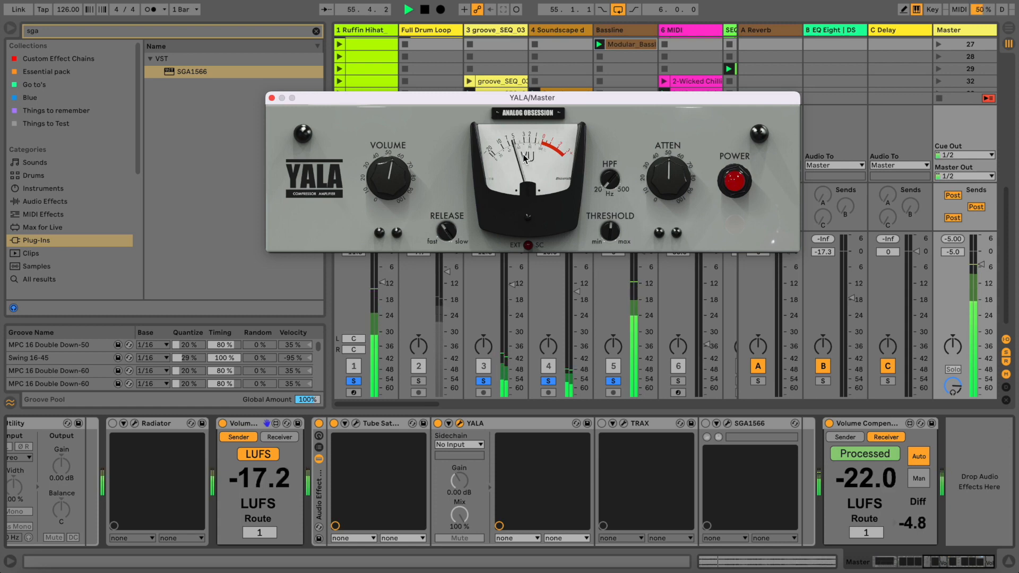
key("space")
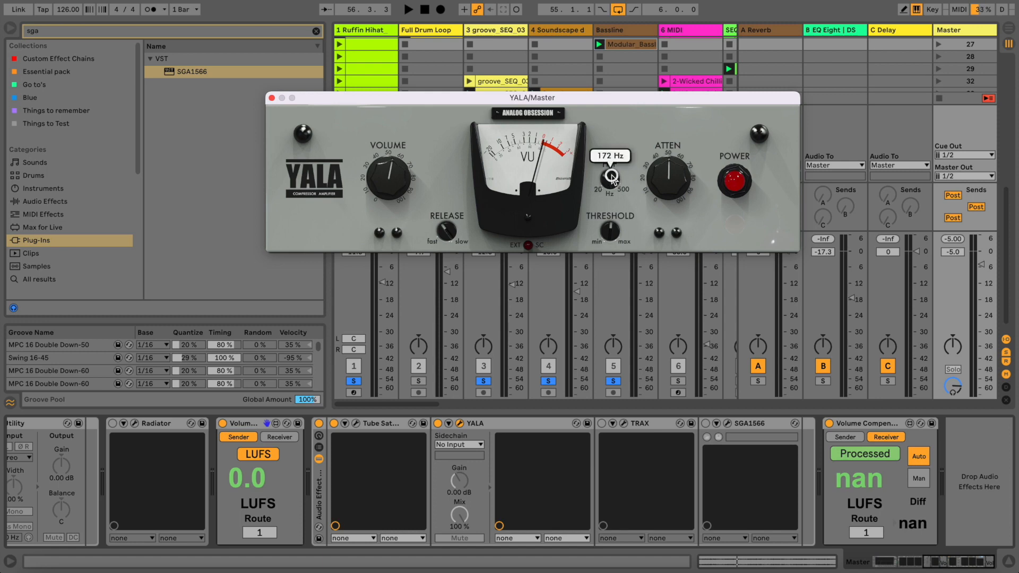
key("space")
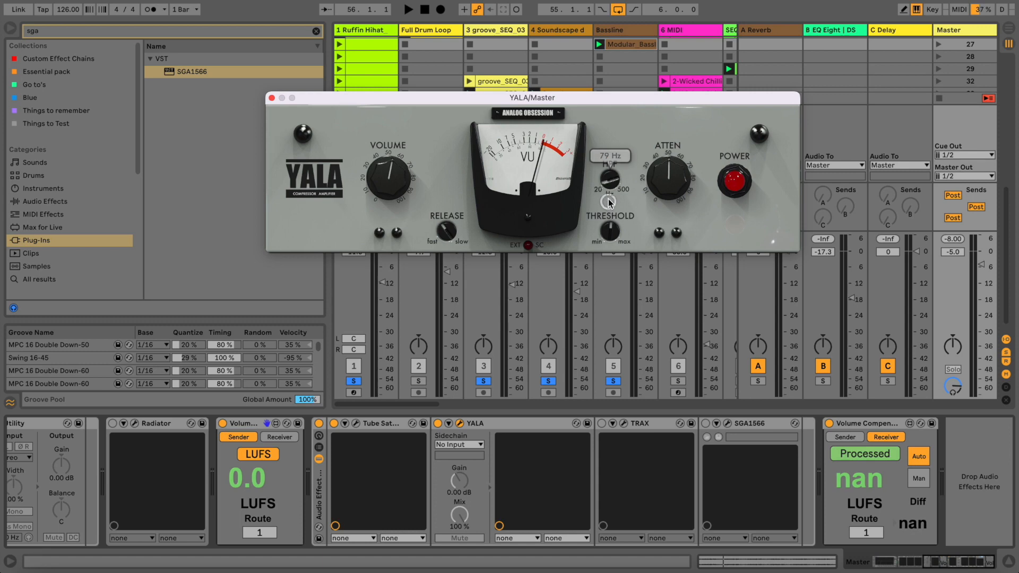
- Toggle playback and turn YALA's Release knob to 440 ms
key("space")
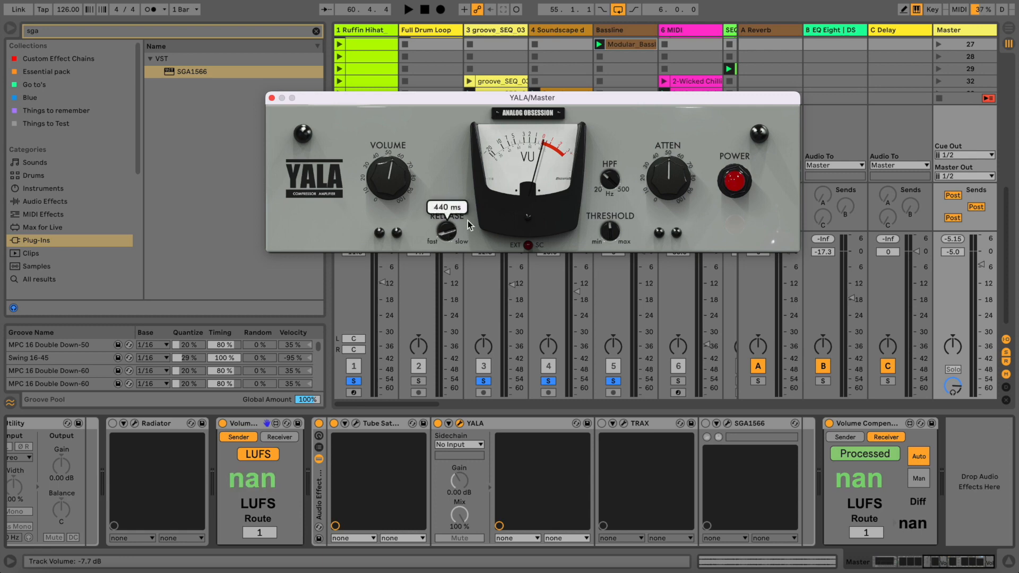
mouse_move(445, 234)
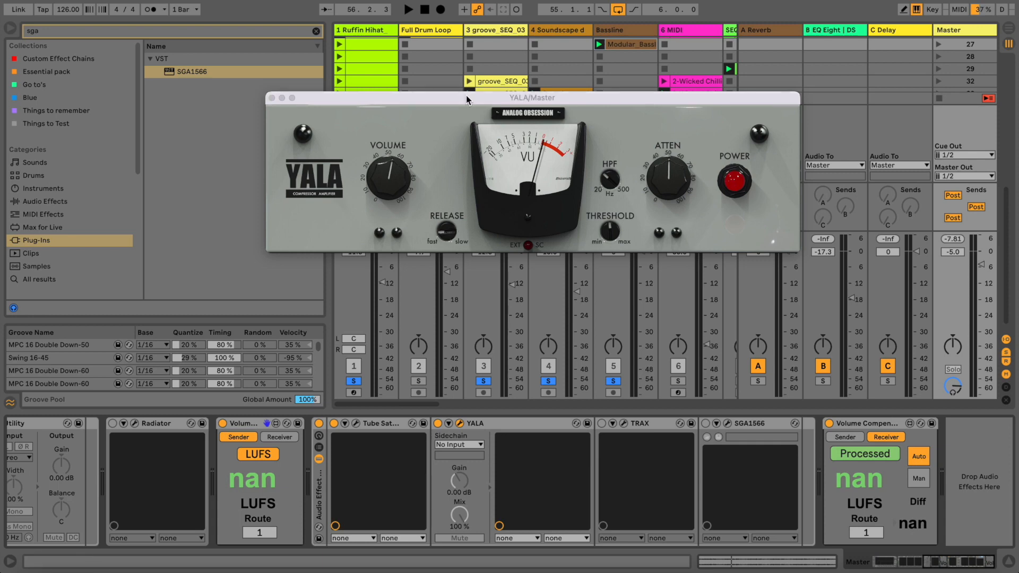
left_click(408, 9)
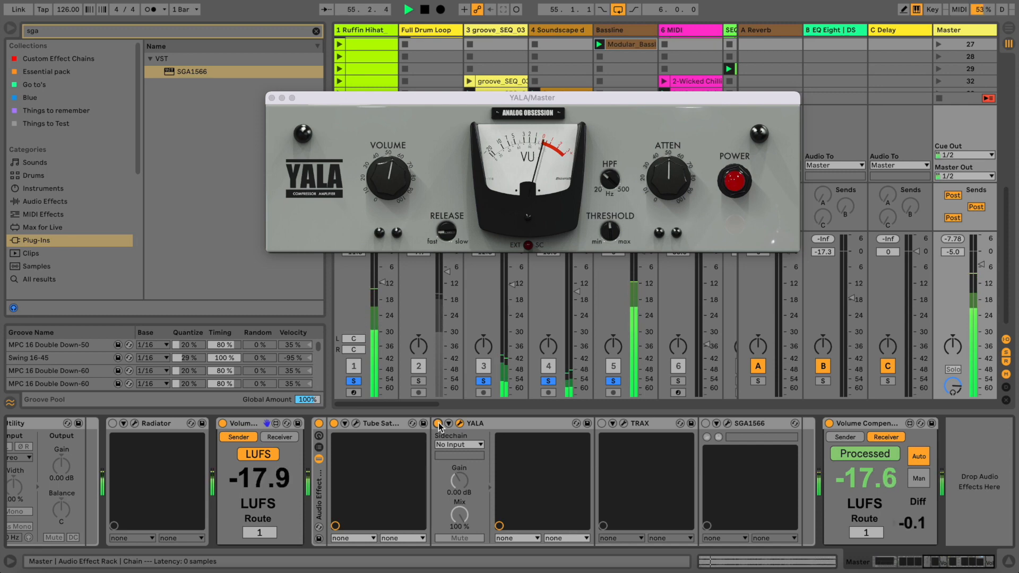
key("space")
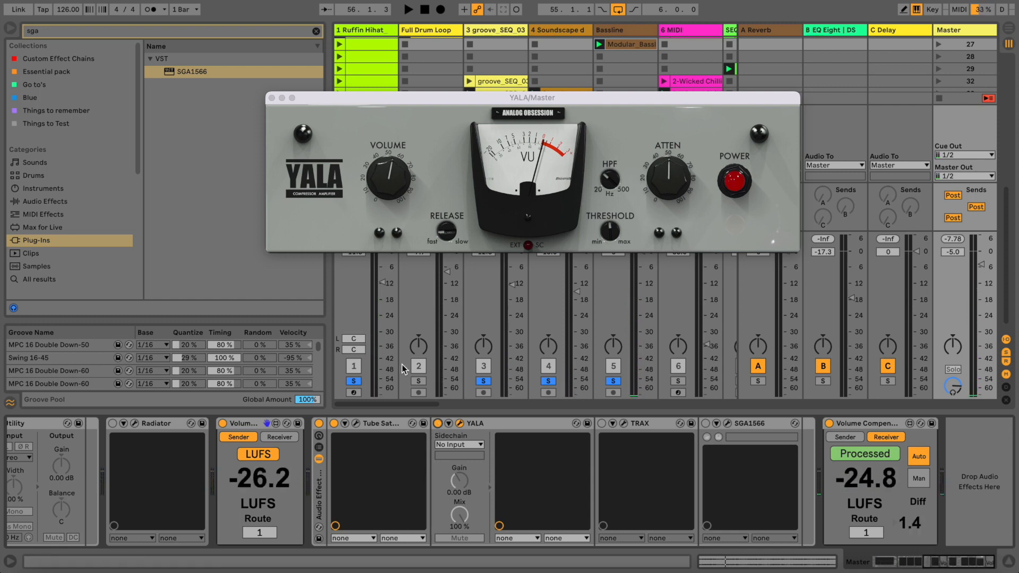
left_click(438, 423)
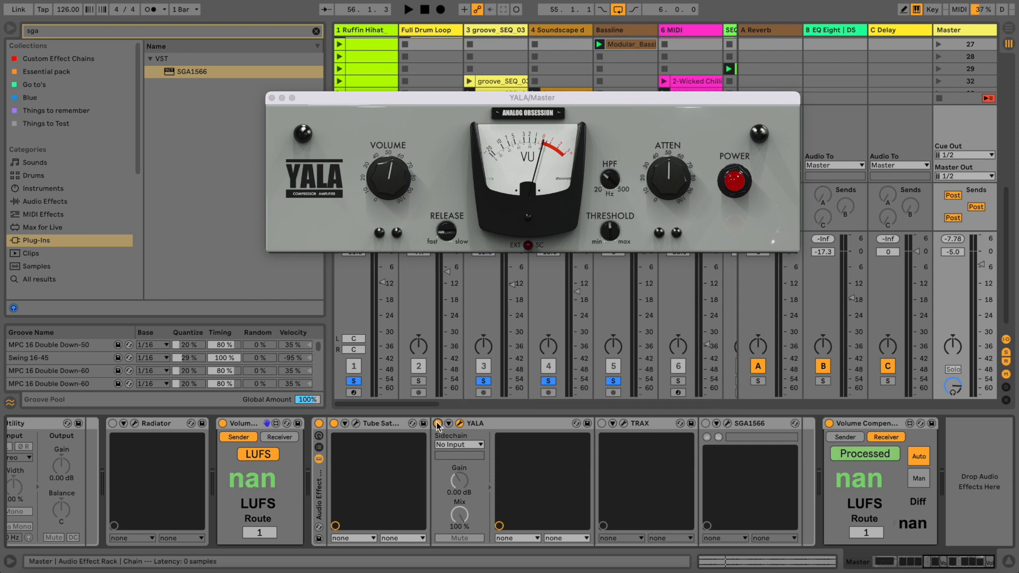
key("space")
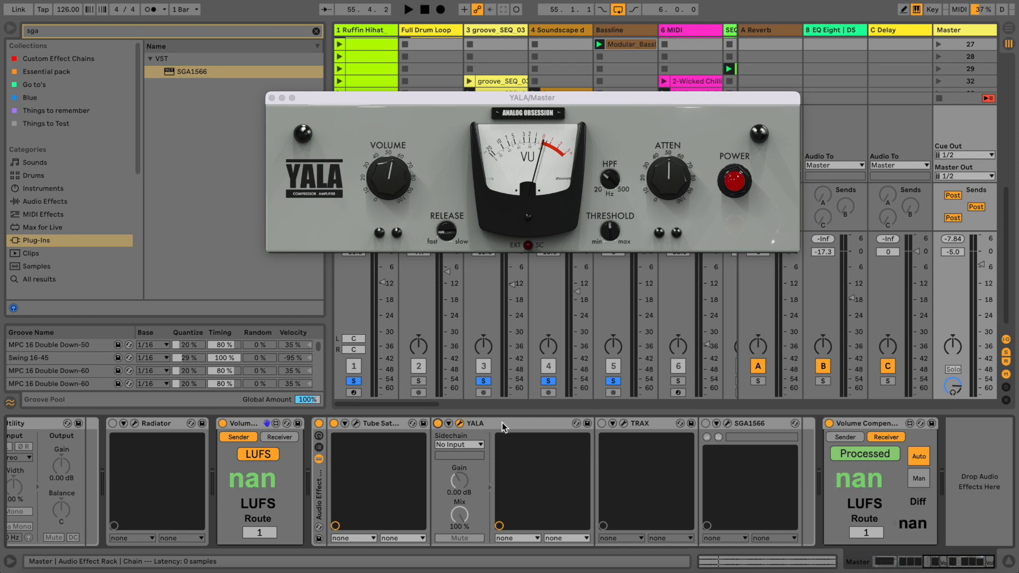
mouse_move(351, 409)
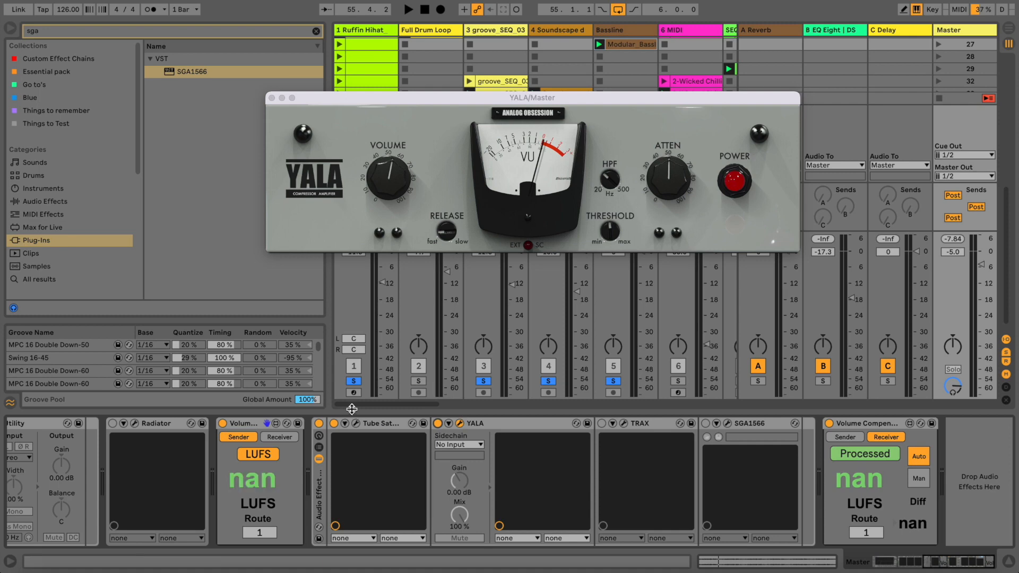
- Move the YALA window up and open TRAX's plug-in window beside it
left_click(376, 423)
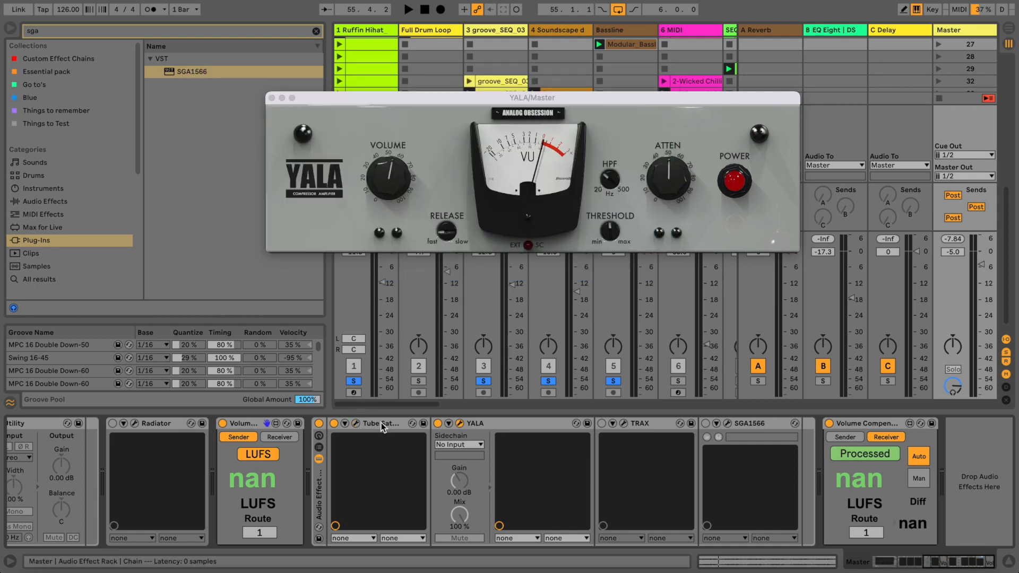
mouse_move(482, 425)
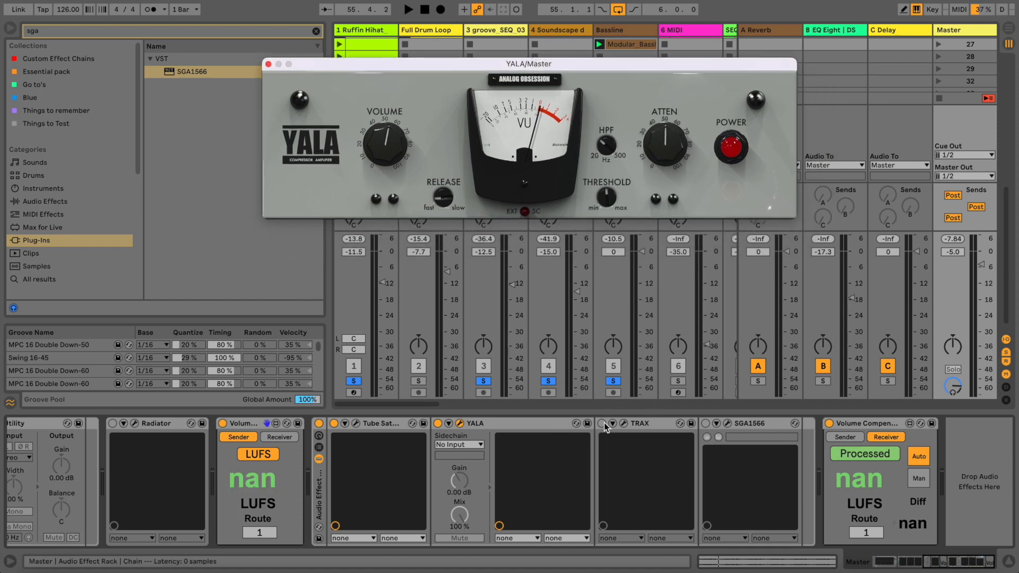
left_click(601, 423)
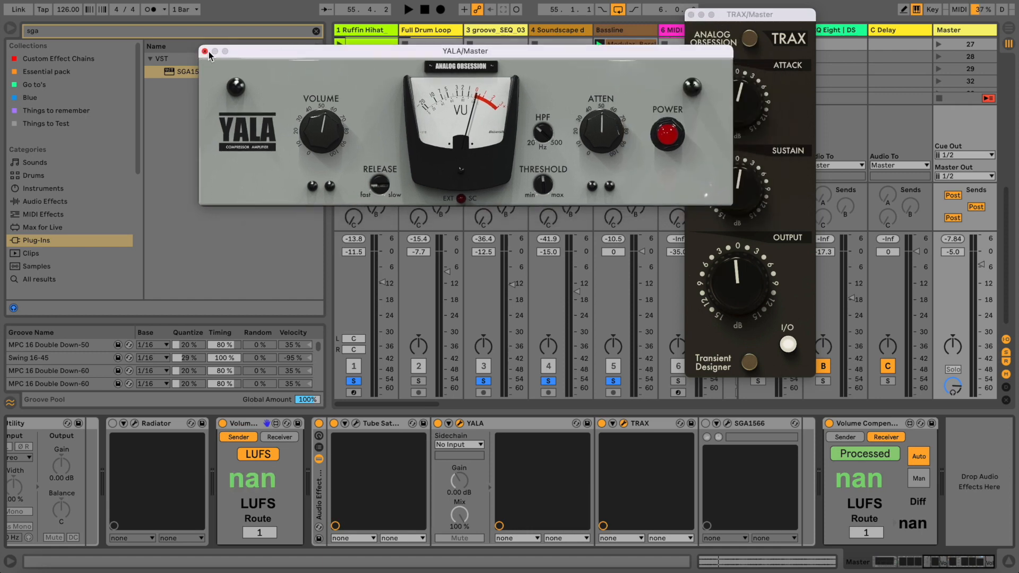
- Close the YALA window and start and stop the mix to audition it through TRAX
left_click(206, 52)
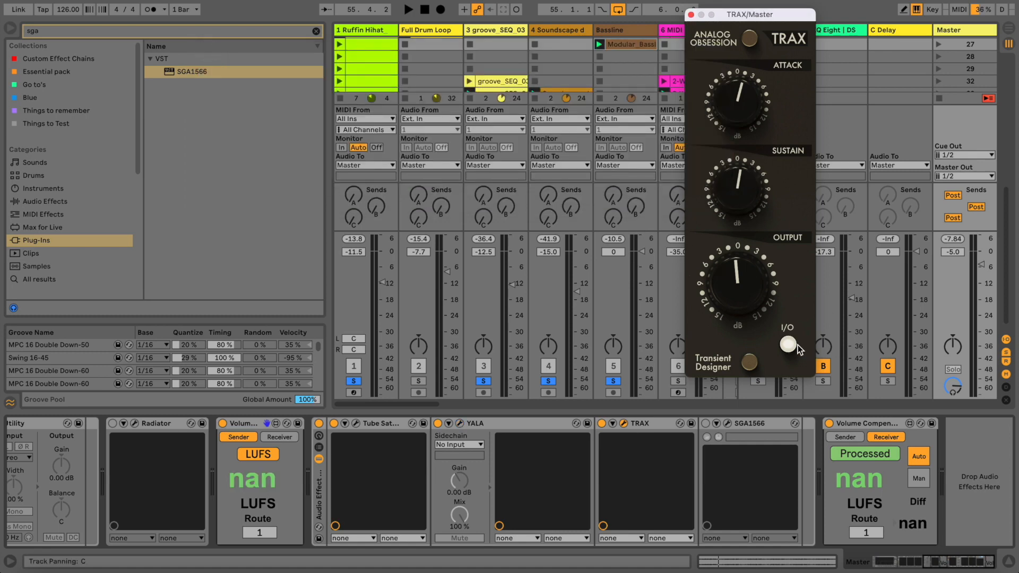
key("space")
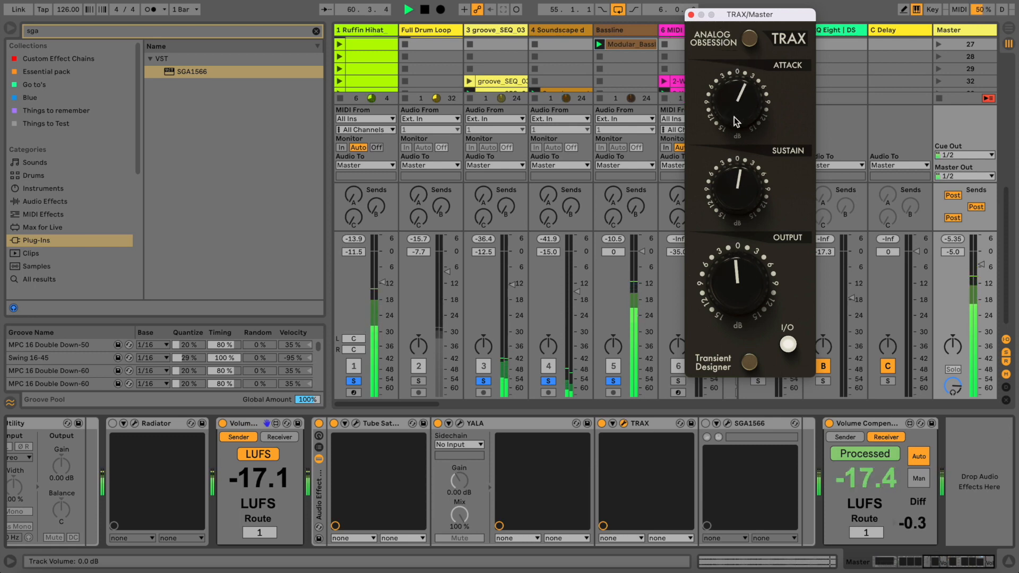
key("space")
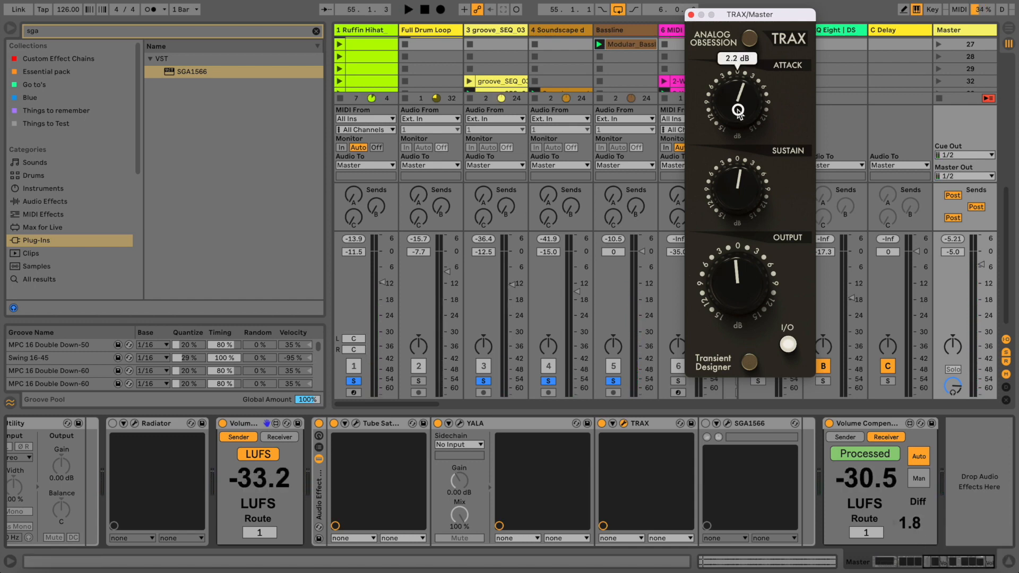
key("space")
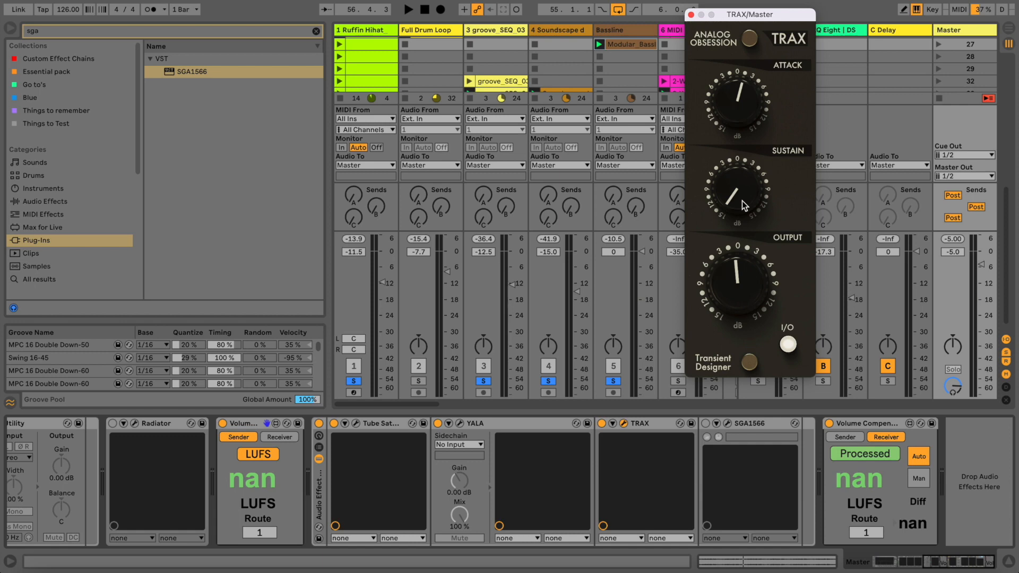
mouse_move(775, 46)
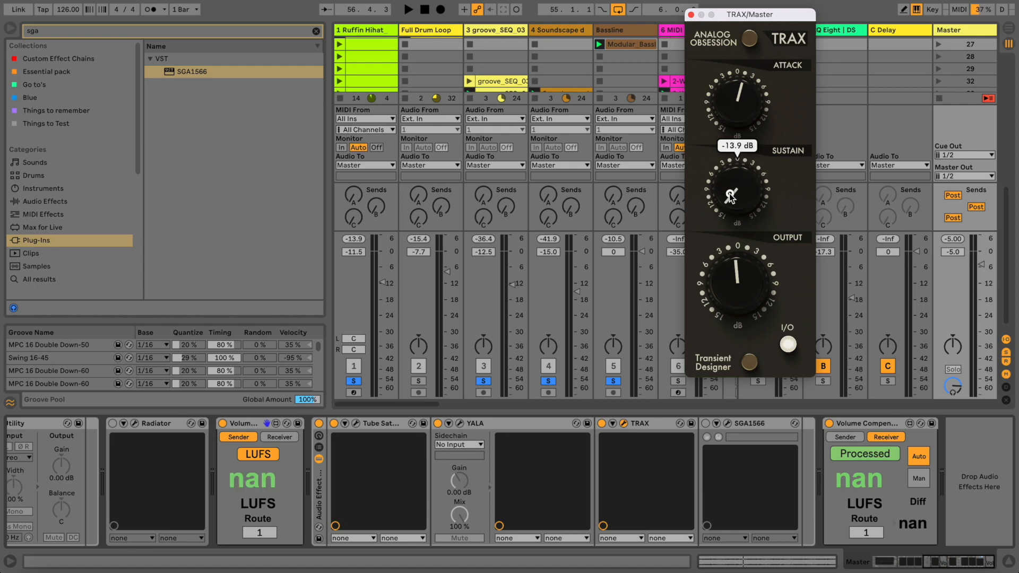
- Play the mix again and toggle TRAX in or out to compare
key("space")
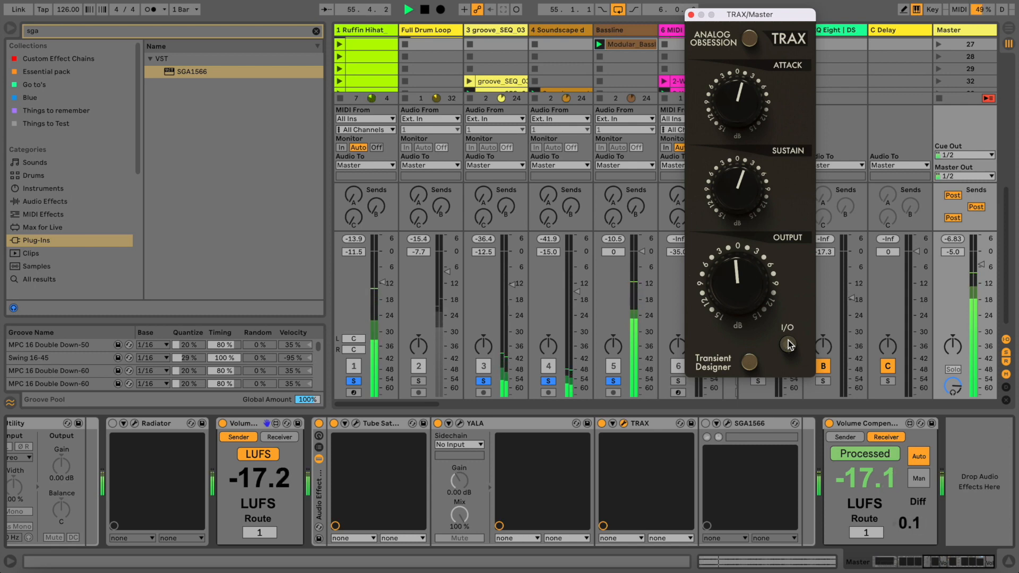
left_click(788, 344)
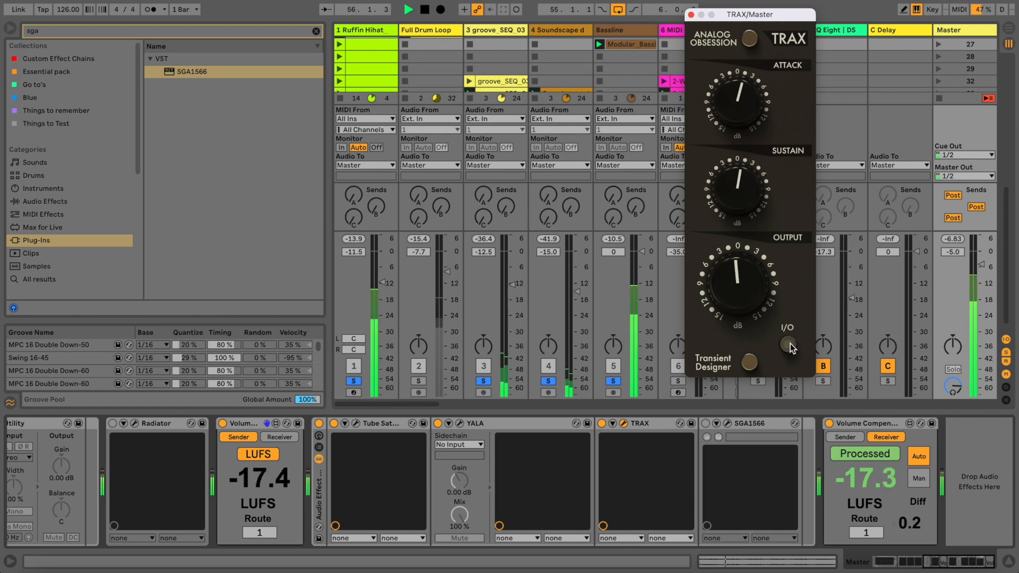
- Move the TRAX window aside and play and stop the mix to hear TRAX's effect
key("space")
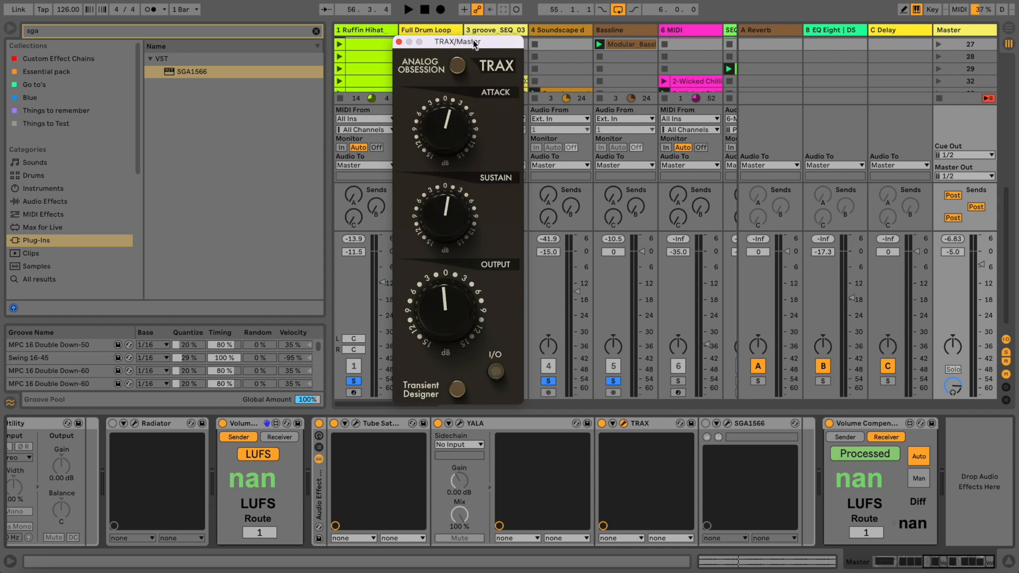
left_click_drag(457, 41, 476, 25)
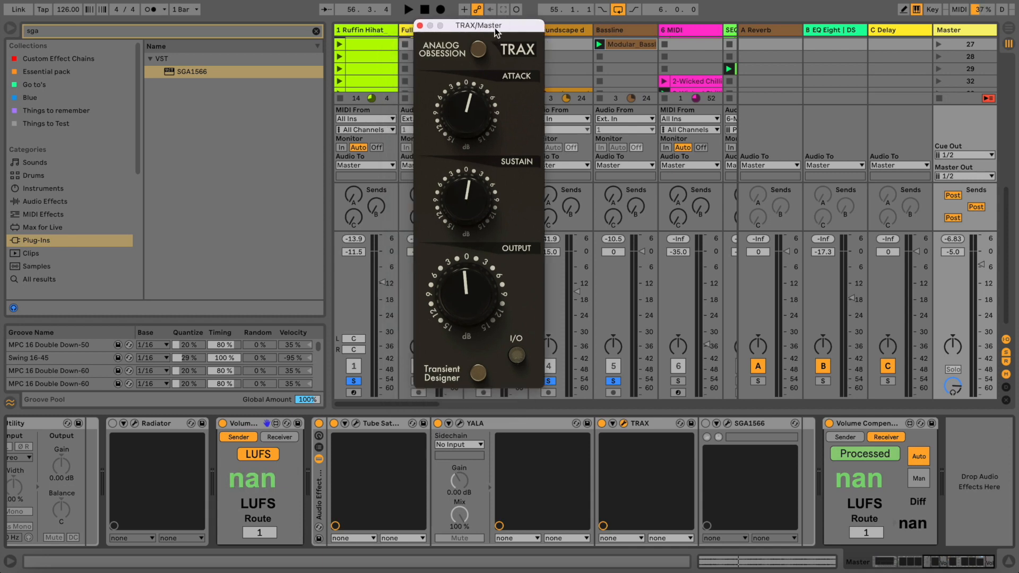
key("space")
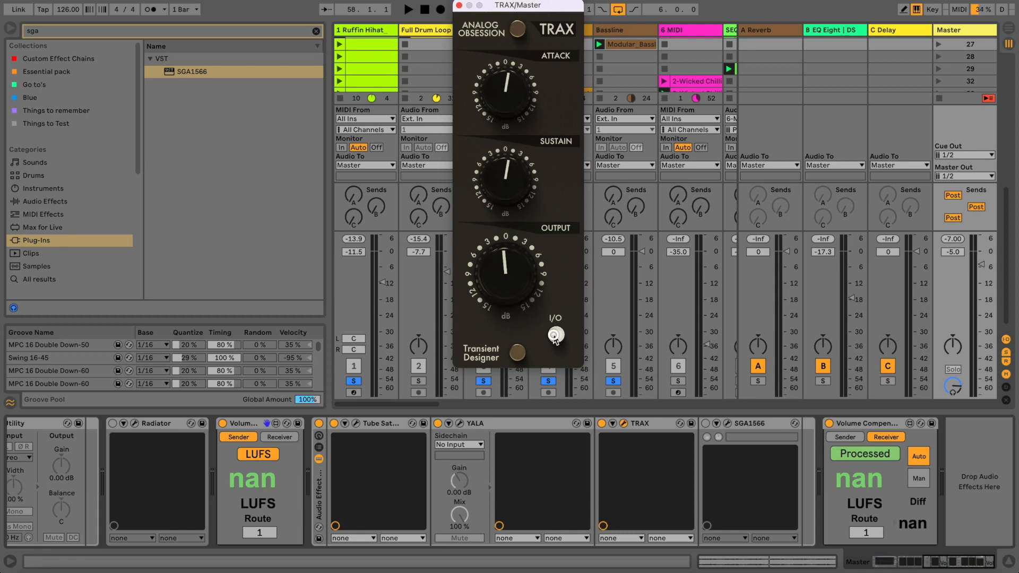
key("space")
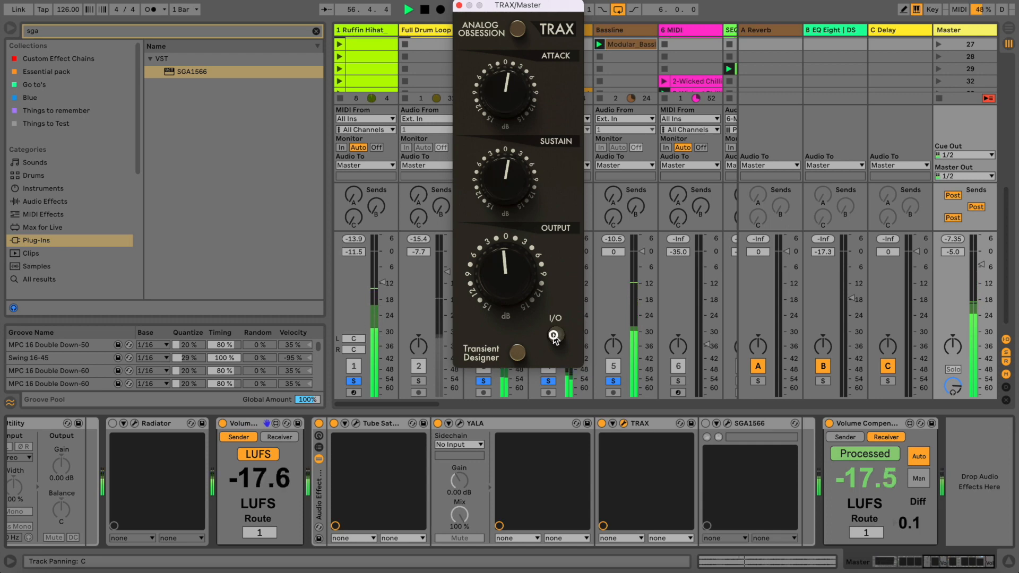
key("space")
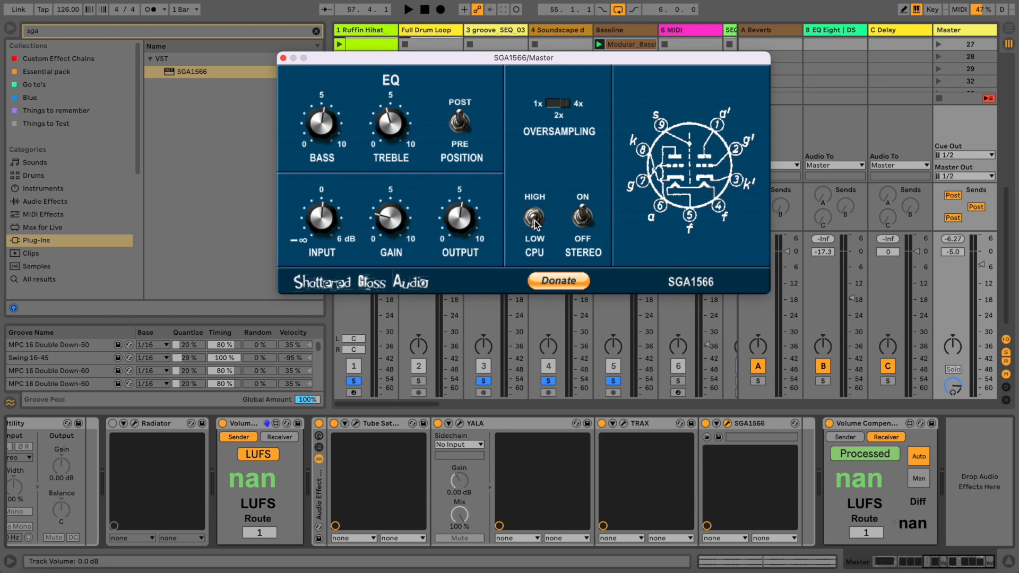
- Flip the SGA1566 CPU quality switch and then flip it back
left_click(533, 215)
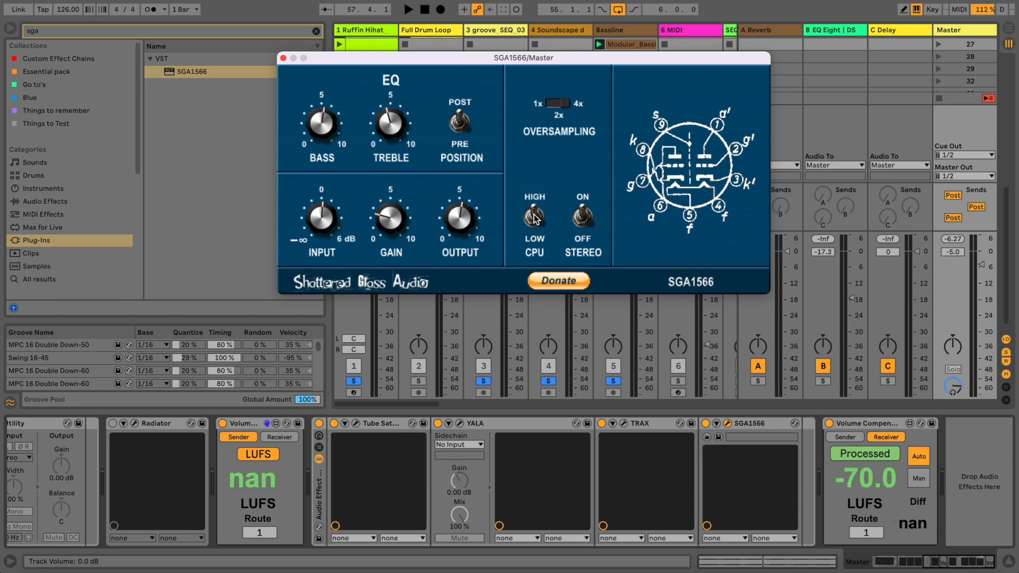
left_click(533, 215)
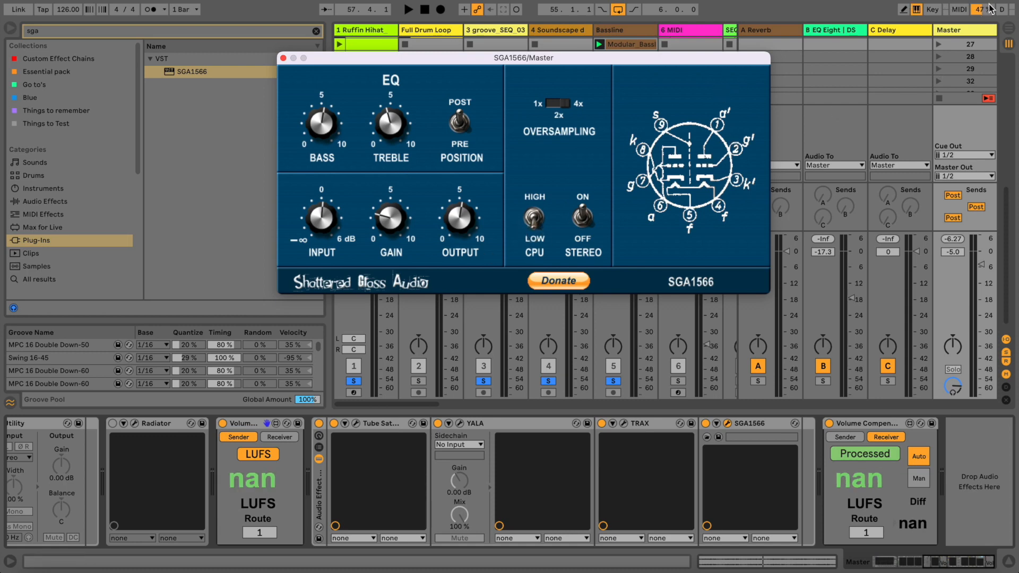
mouse_move(411, 134)
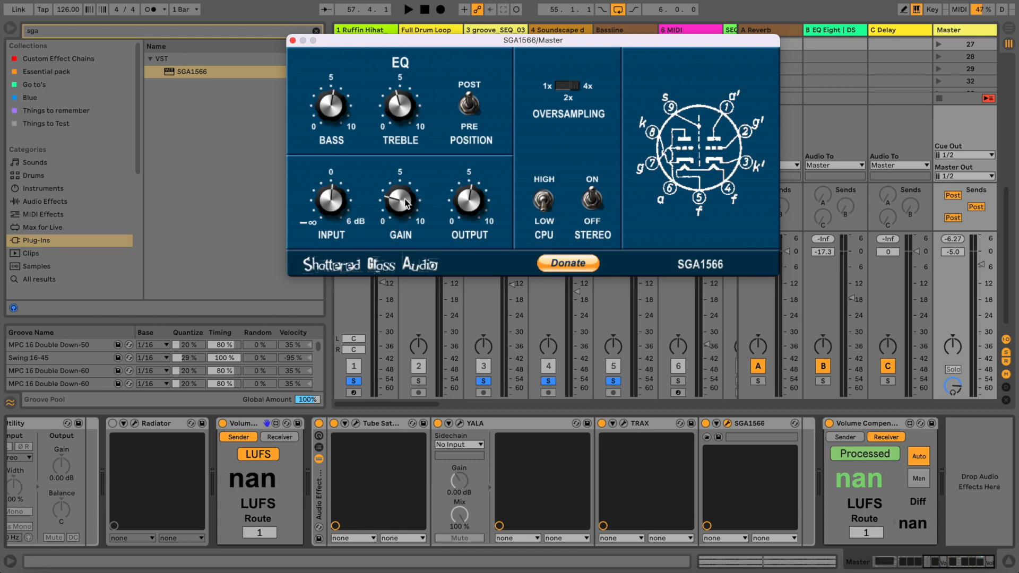
mouse_move(356, 426)
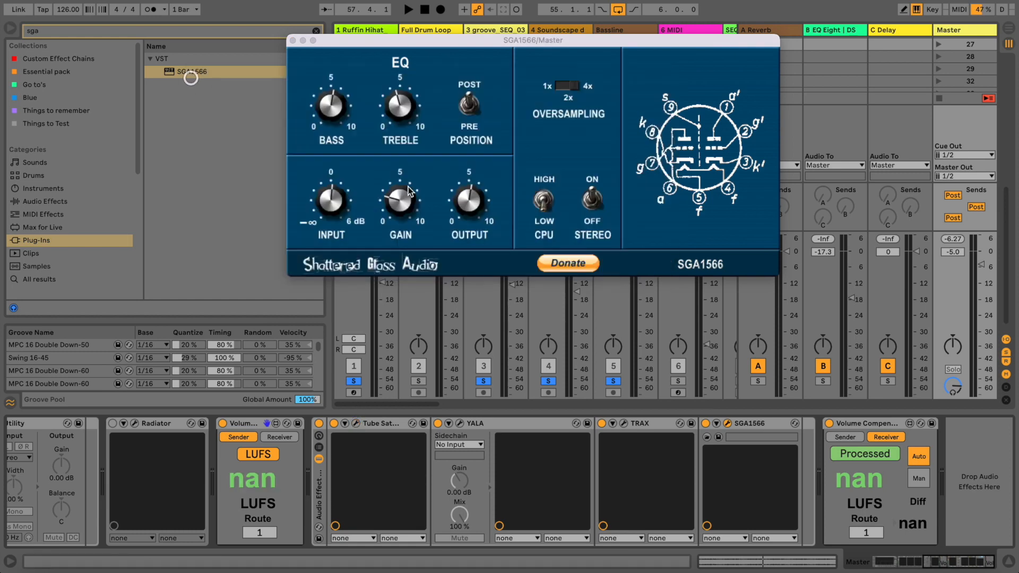
mouse_move(689, 371)
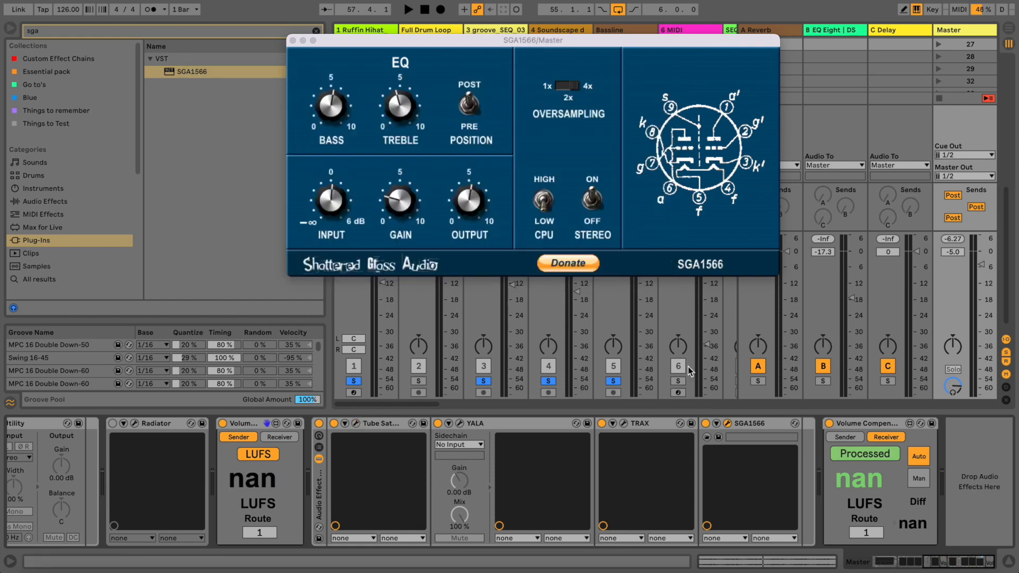
- Raise SGA1566 treble, centre the gain, and push the input drive higher
left_click(409, 9)
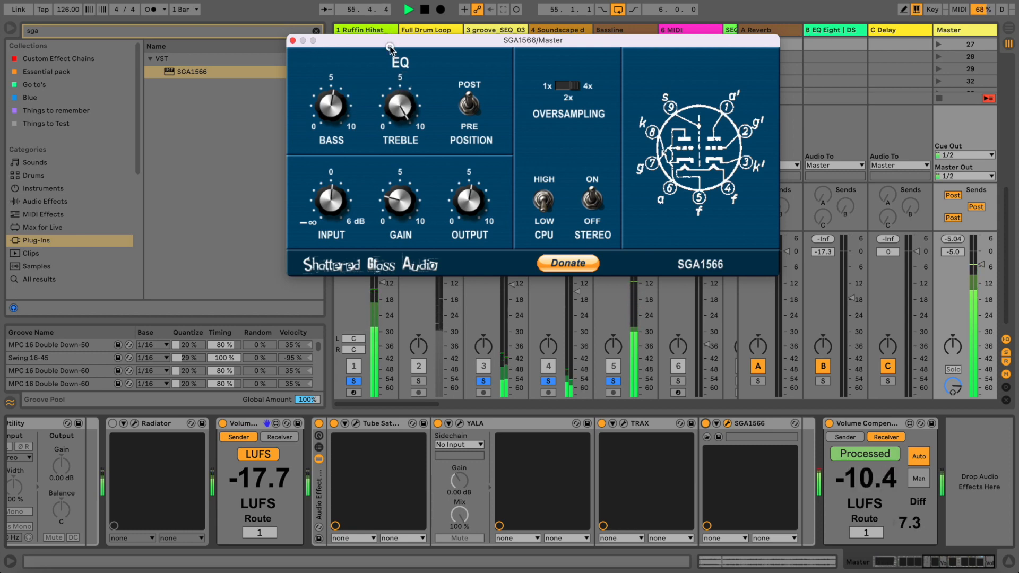
left_click_drag(399, 104, 399, 90)
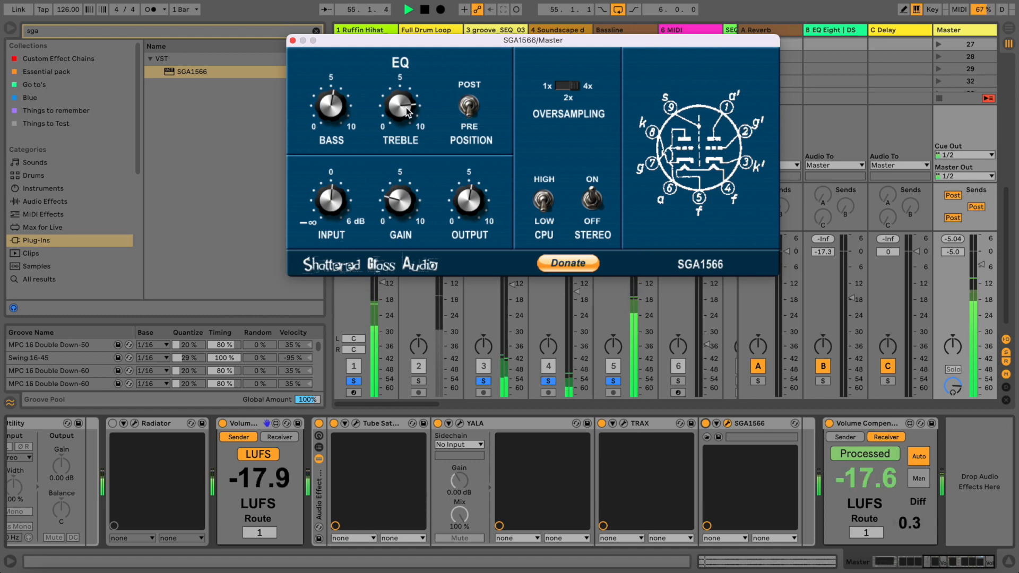
left_click(466, 106)
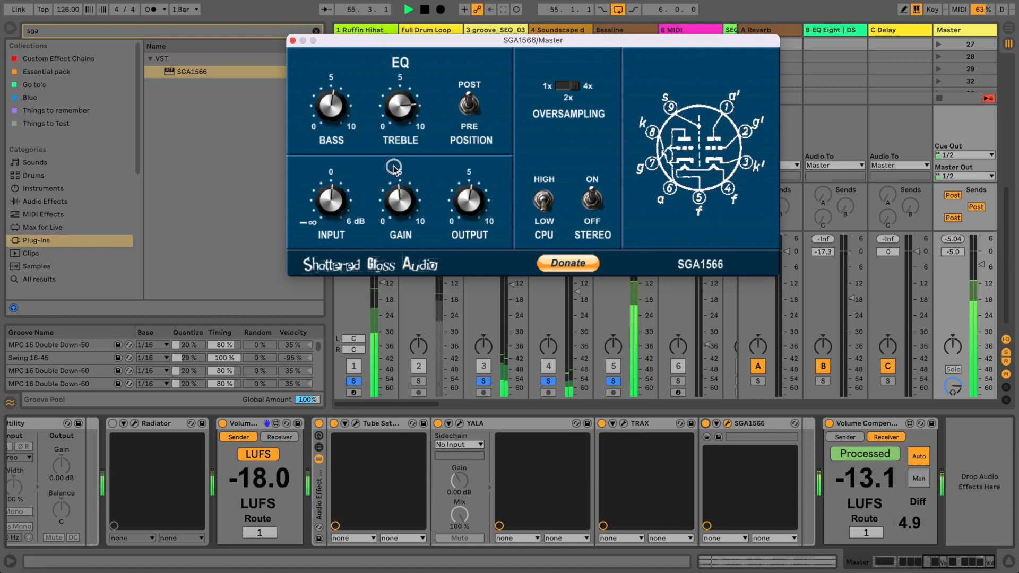
left_click_drag(399, 198, 399, 176)
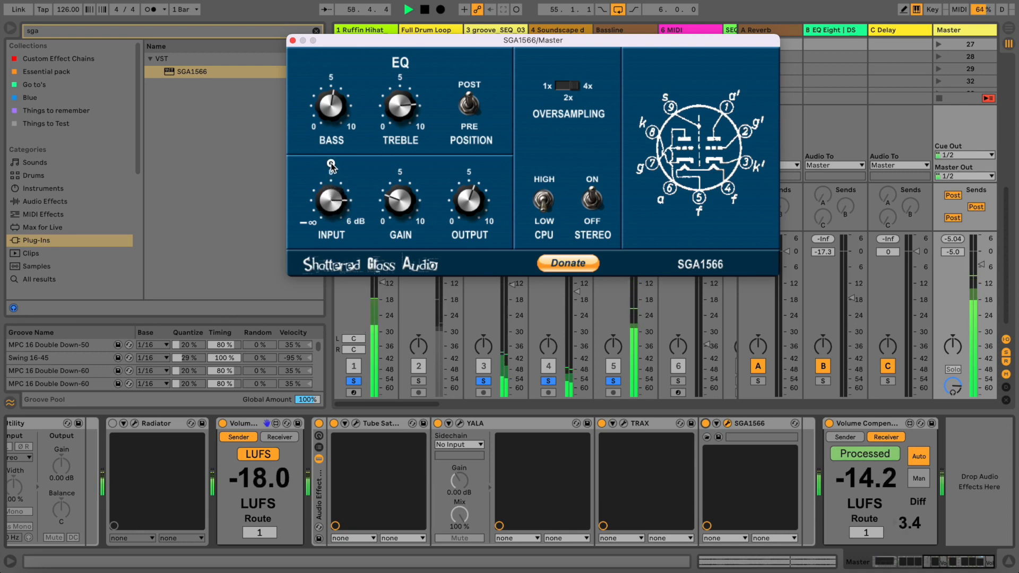
left_click_drag(331, 198, 332, 185)
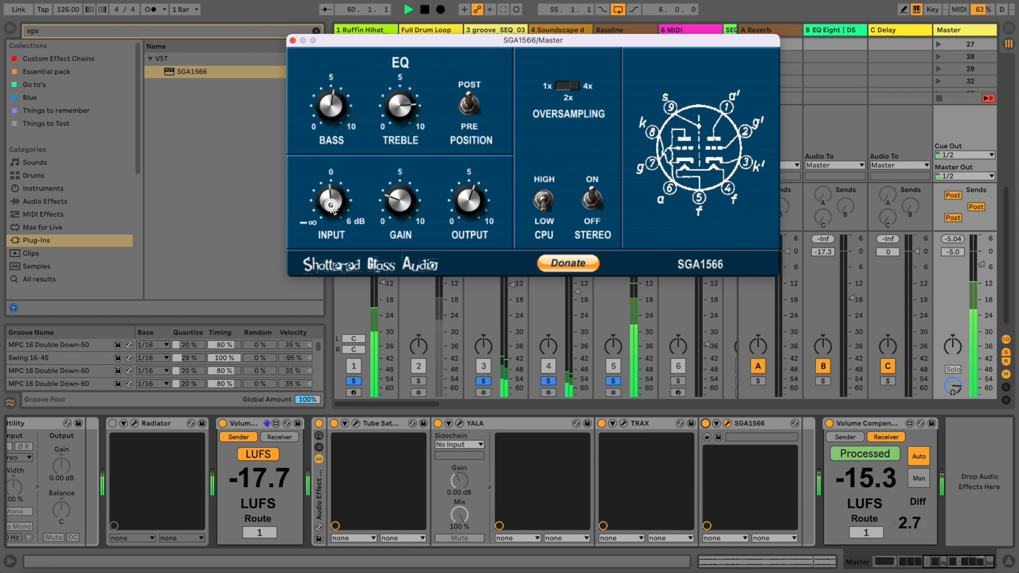
left_click_drag(399, 202, 392, 195)
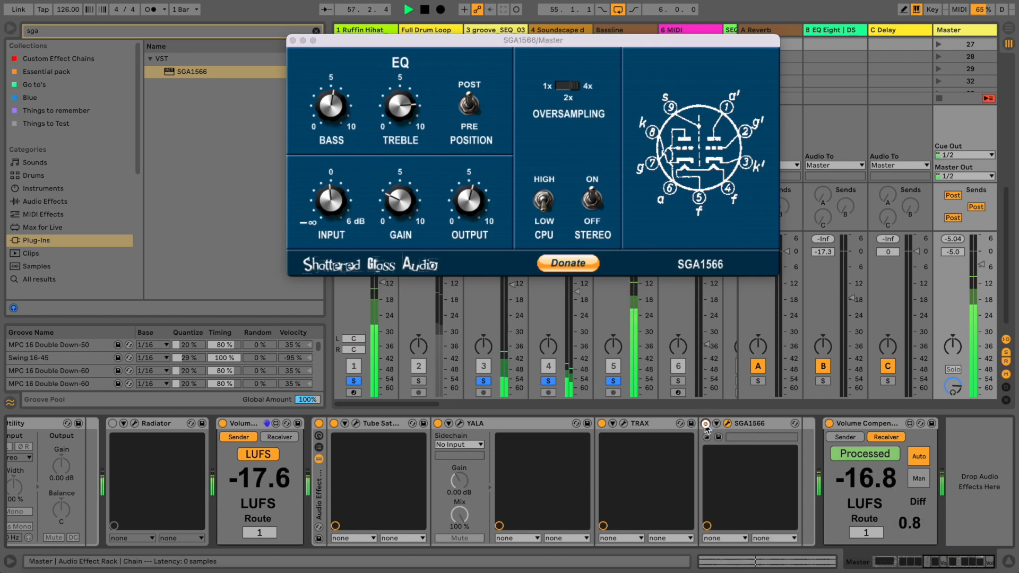
- Bring up the other plugin windows, then close the SGA1566 window
key("space")
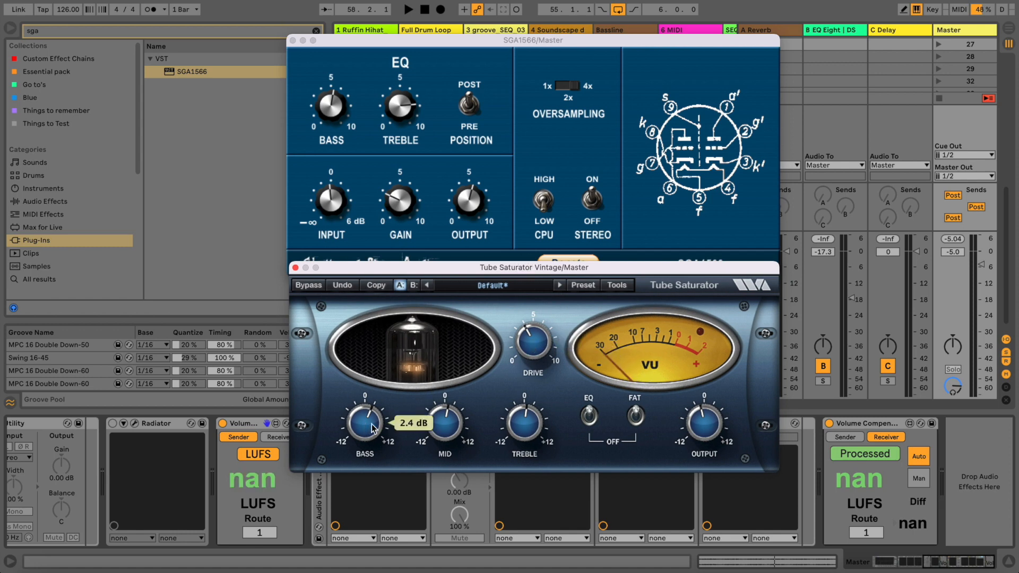
mouse_move(416, 184)
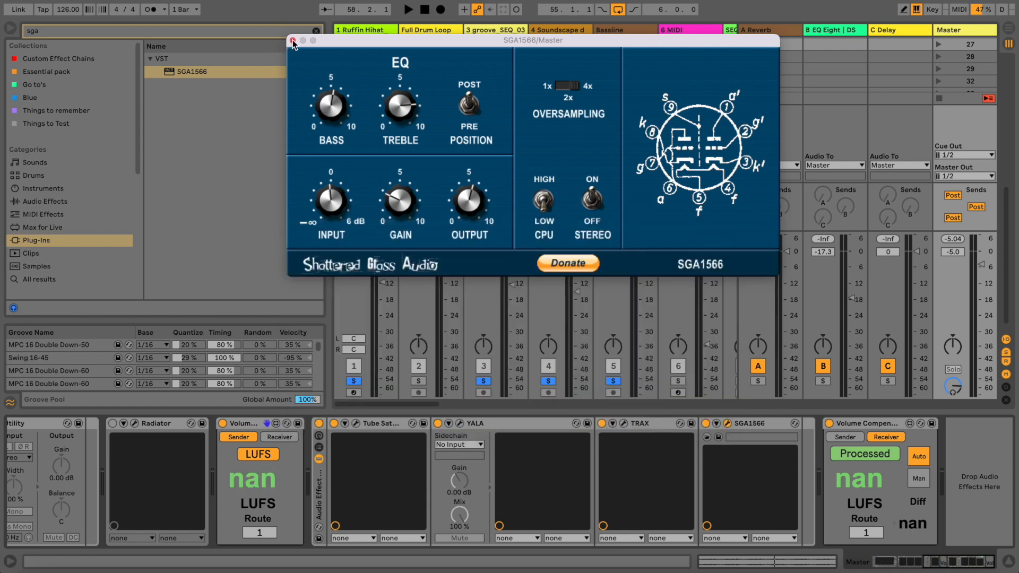
left_click(293, 40)
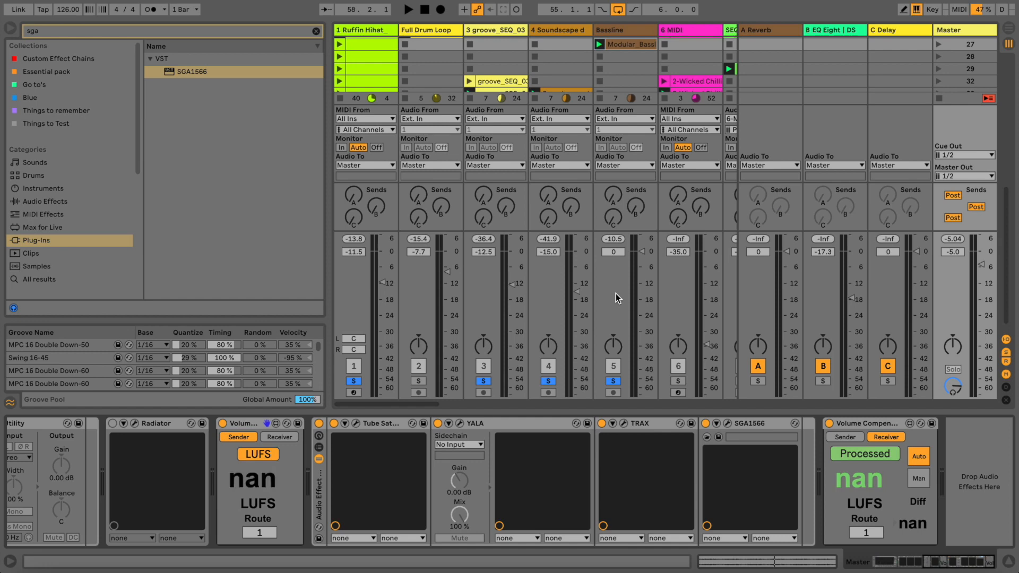
mouse_move(634, 205)
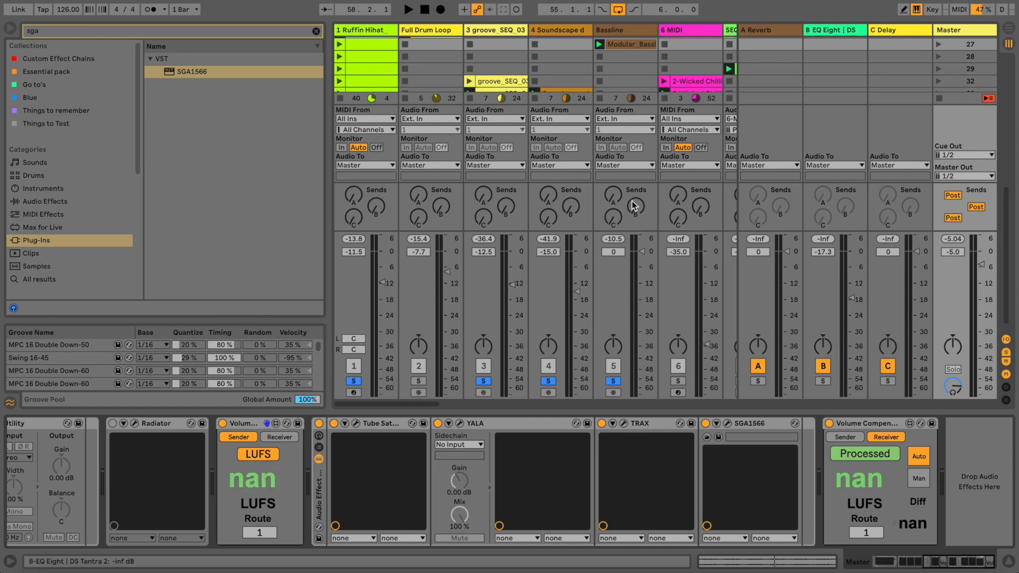
mouse_move(441, 108)
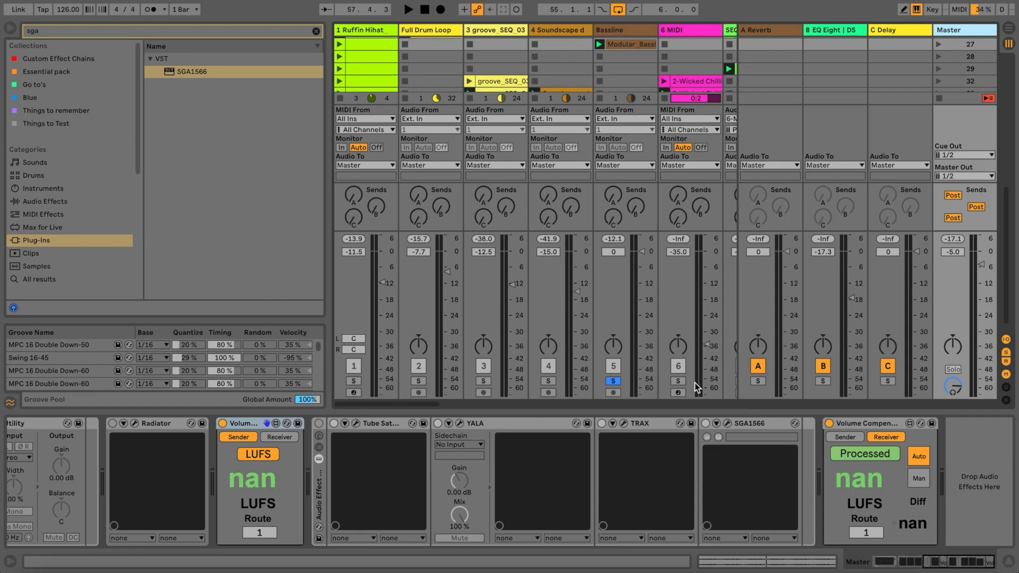
mouse_move(484, 299)
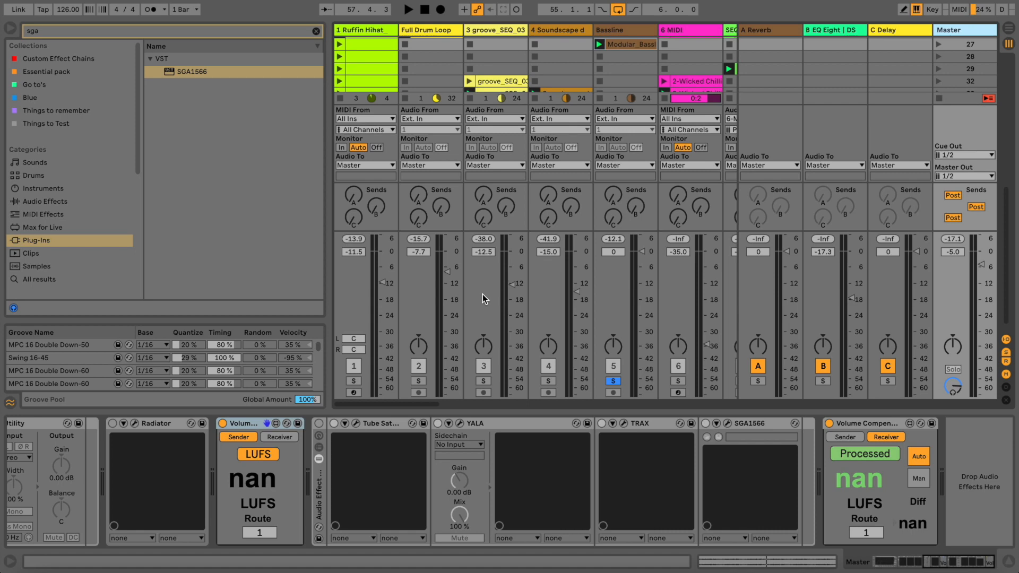